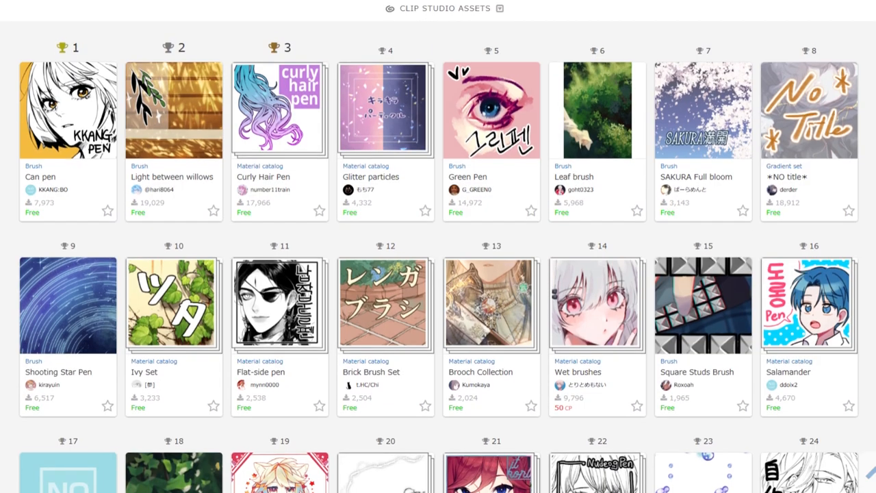
# Scroll through the empty workspace with no canvas open.
pyautogui.scroll(-3)
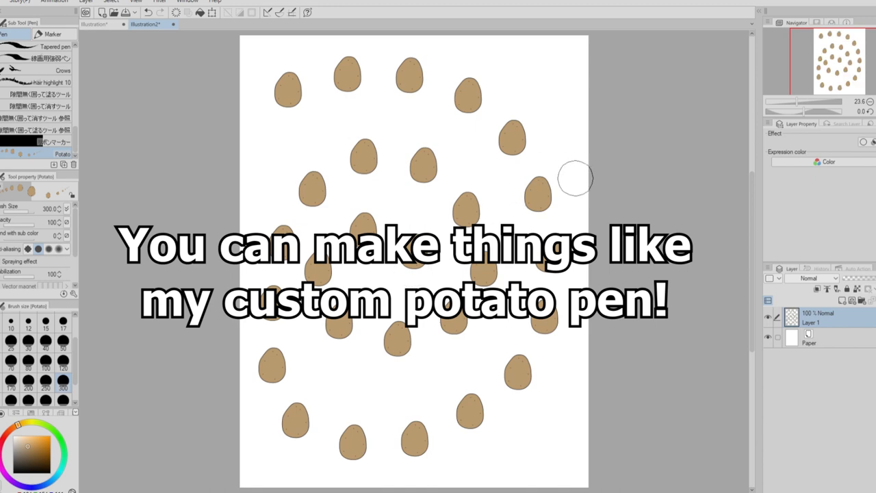
pyautogui.moveTo(579, 179)
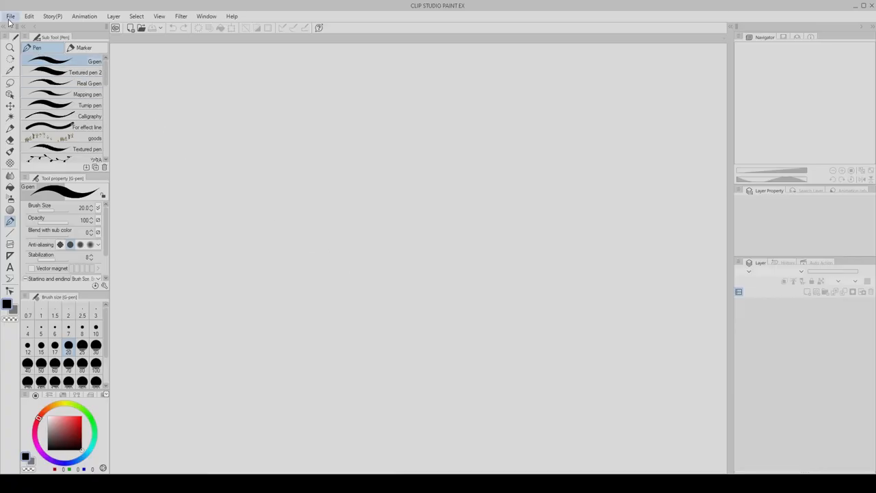
# Start a new document from the File menu for the Comic4 project.
pyautogui.click(8, 15)
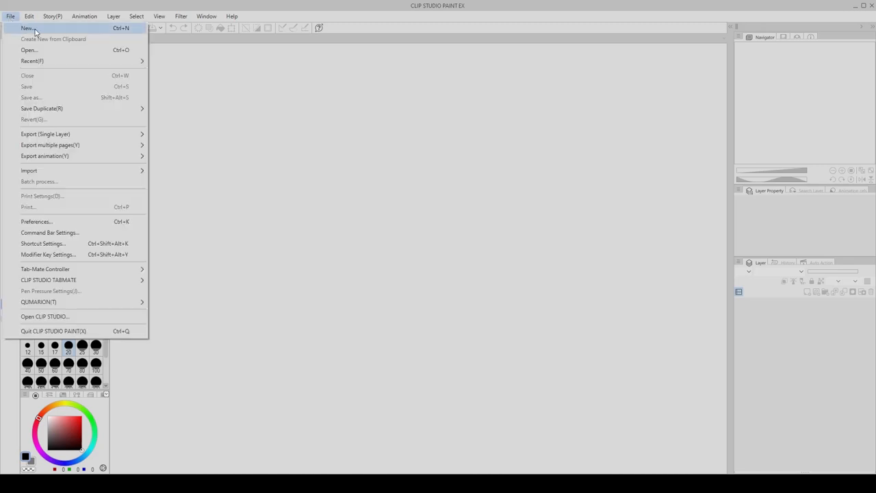
pyautogui.click(32, 28)
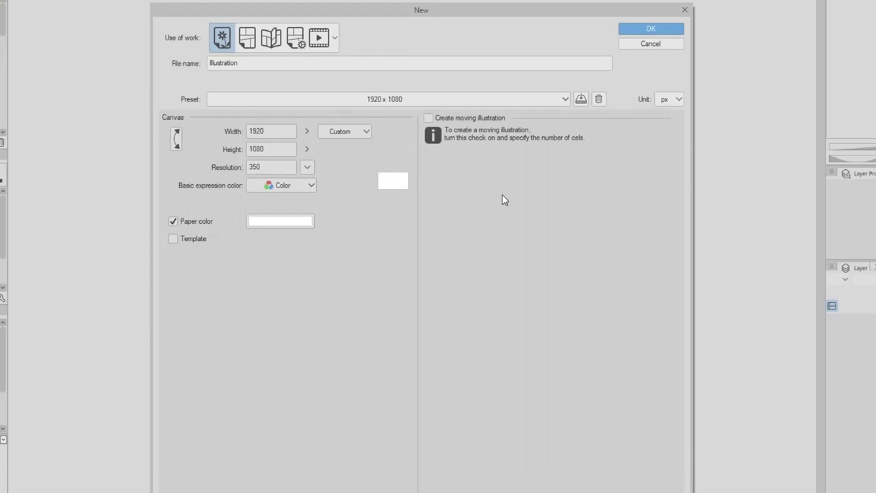
pyautogui.moveTo(480, 189)
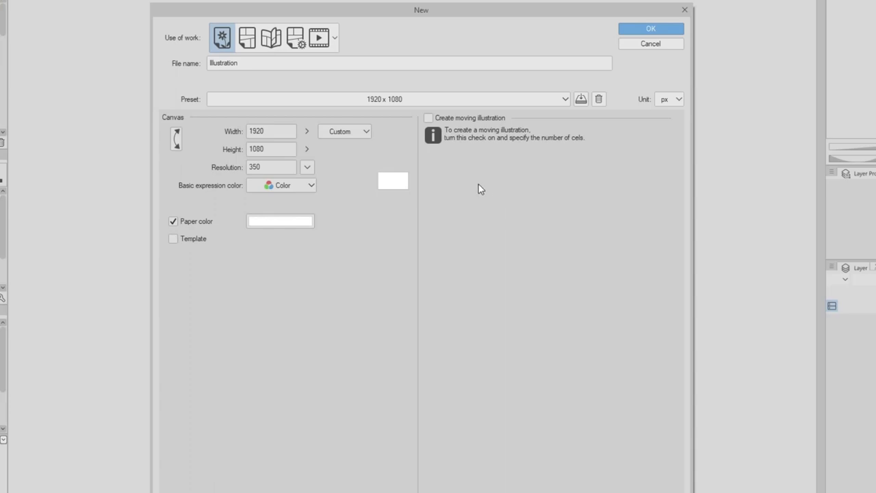
pyautogui.moveTo(298, 39)
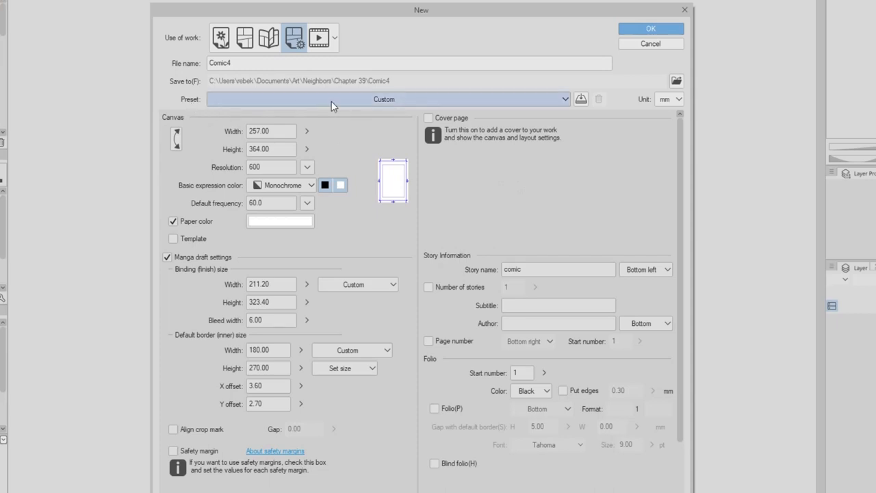
# Use the B5 Color (350dpi) preset with the canvas measured in inches.
pyautogui.click(383, 98)
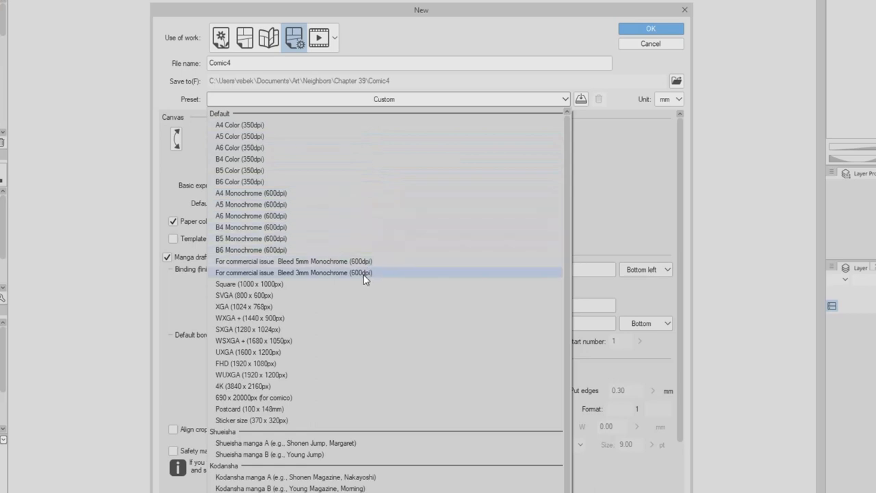
pyautogui.moveTo(361, 448)
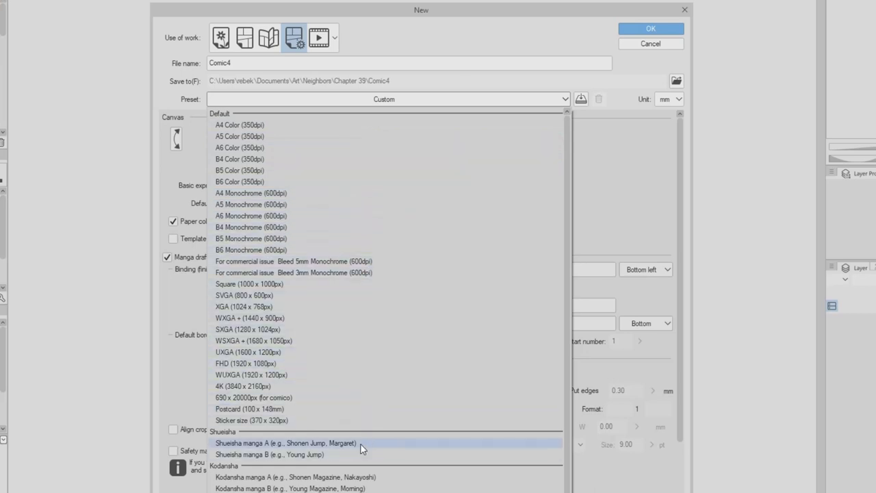
pyautogui.click(266, 455)
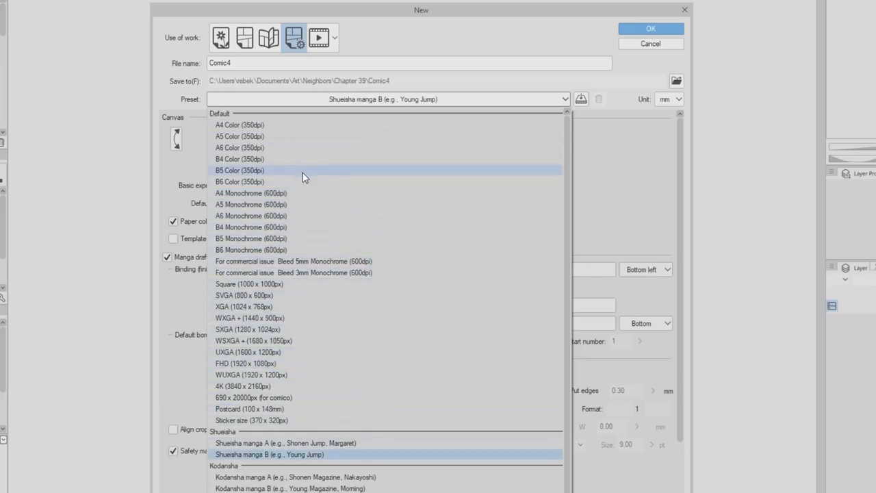
pyautogui.click(238, 169)
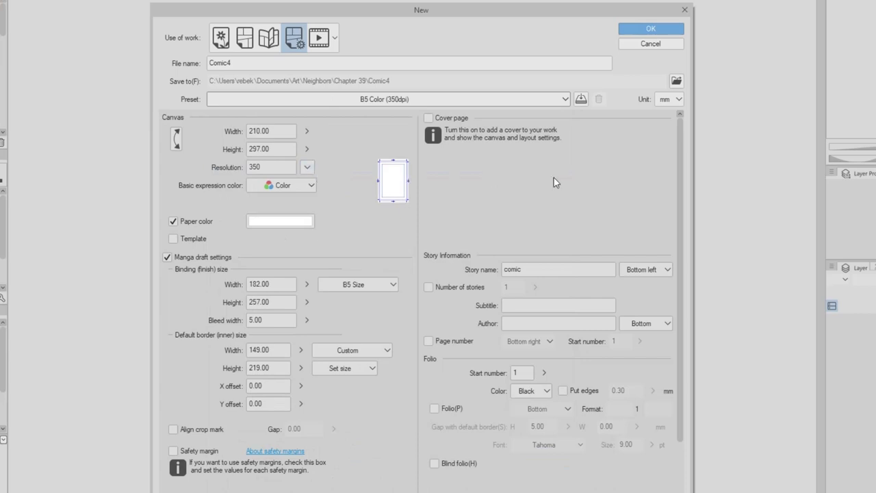
pyautogui.click(678, 99)
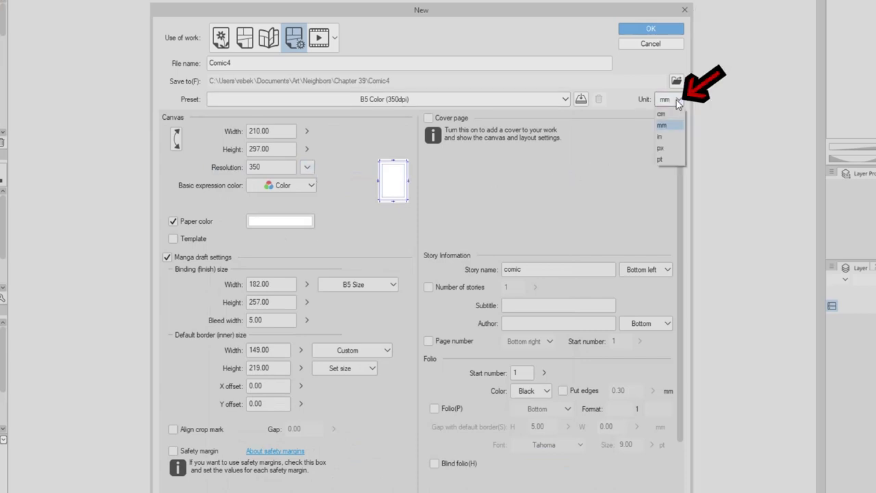
pyautogui.click(657, 137)
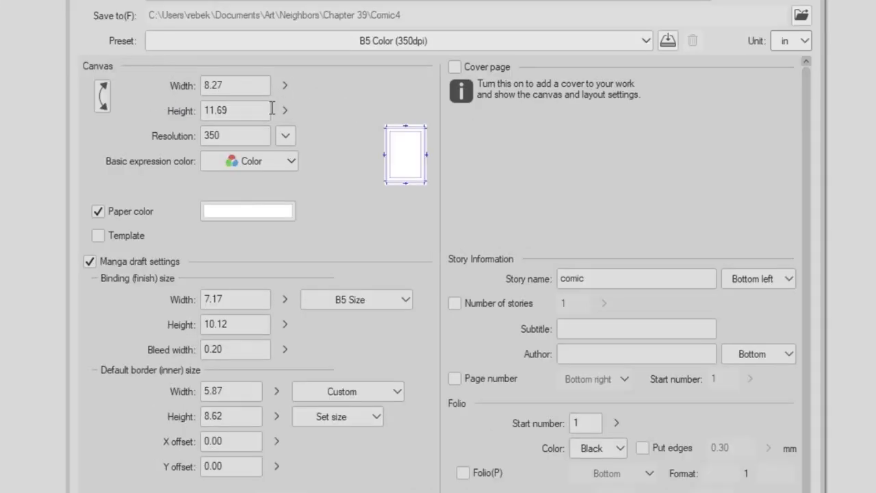
pyautogui.moveTo(342, 89)
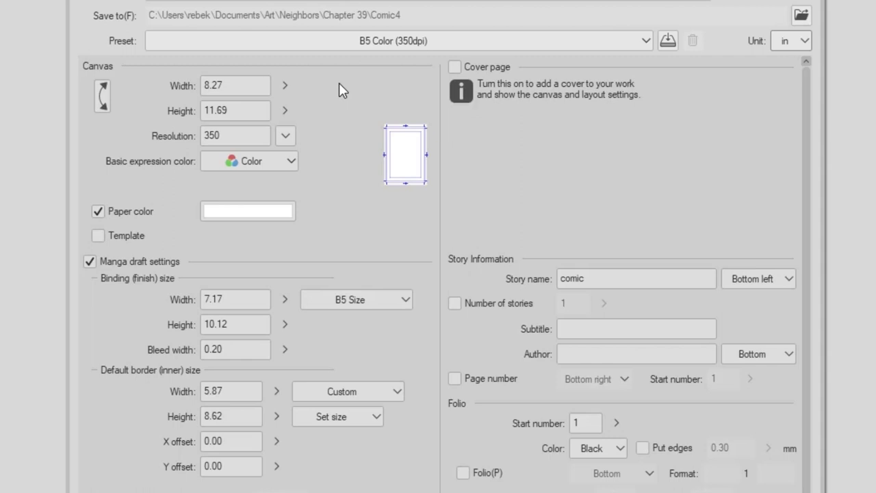
pyautogui.moveTo(179, 151)
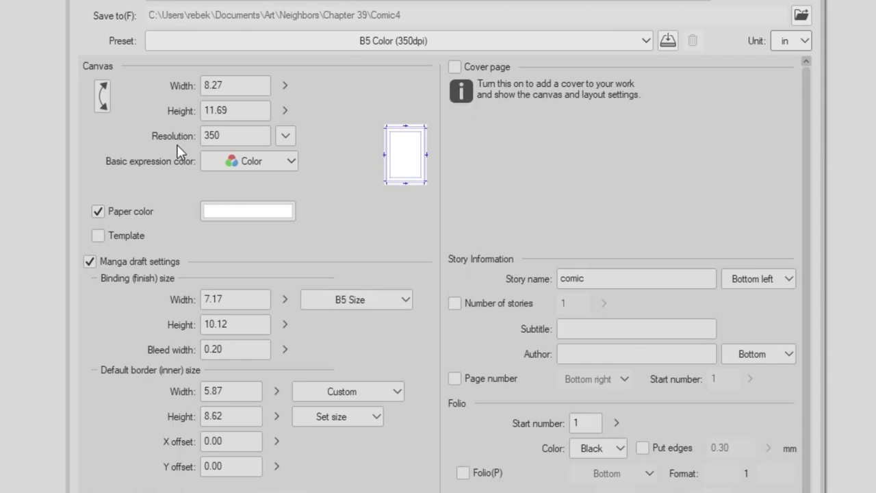
# Keep the basic expression color set to full Color.
pyautogui.click(298, 161)
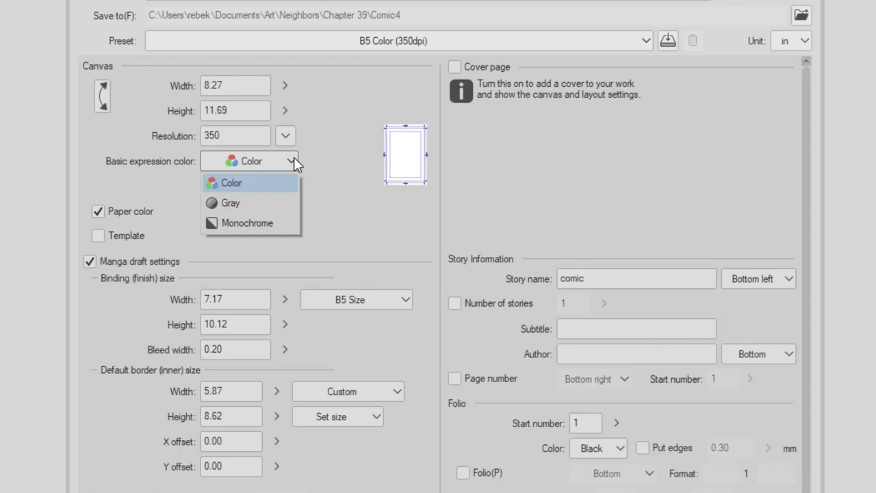
pyautogui.click(230, 184)
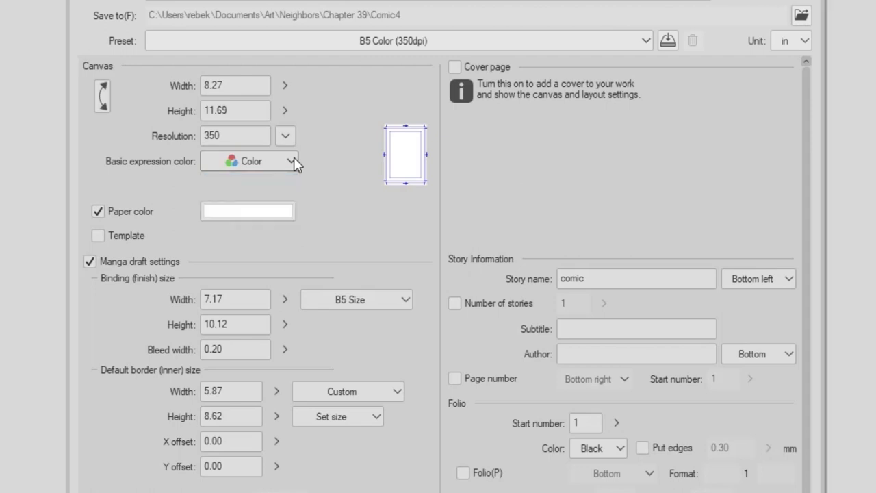
# Set the comic to 2 pages with two-page spread combining turned off.
pyautogui.scroll(-3)
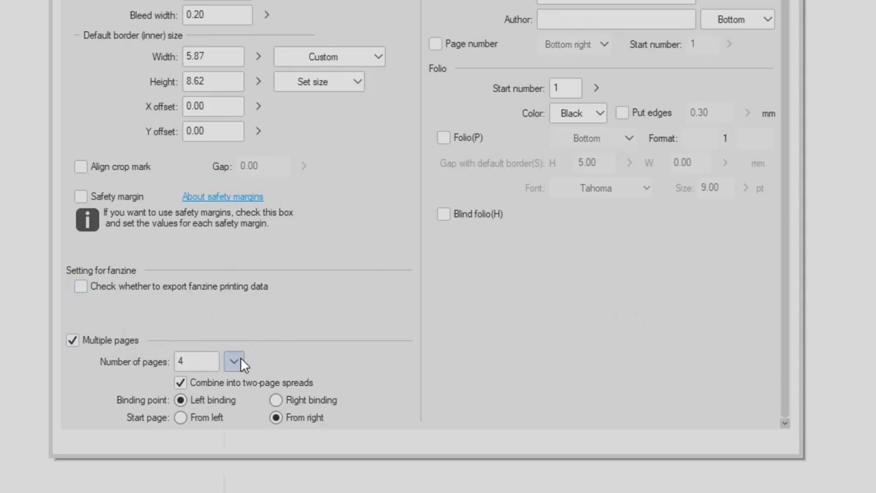
pyautogui.click(232, 362)
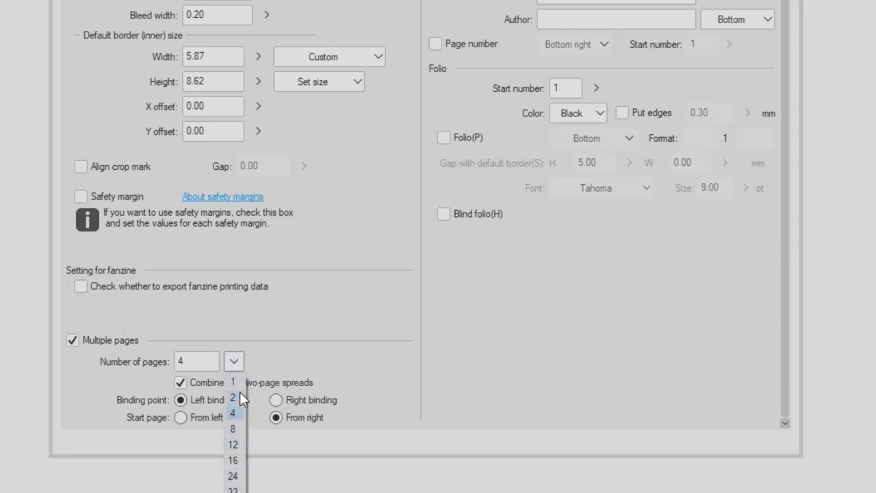
pyautogui.click(233, 397)
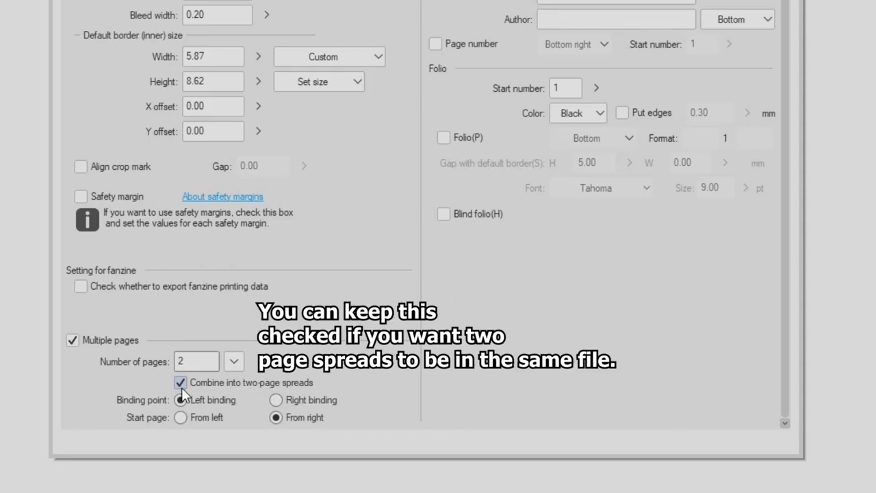
pyautogui.click(181, 383)
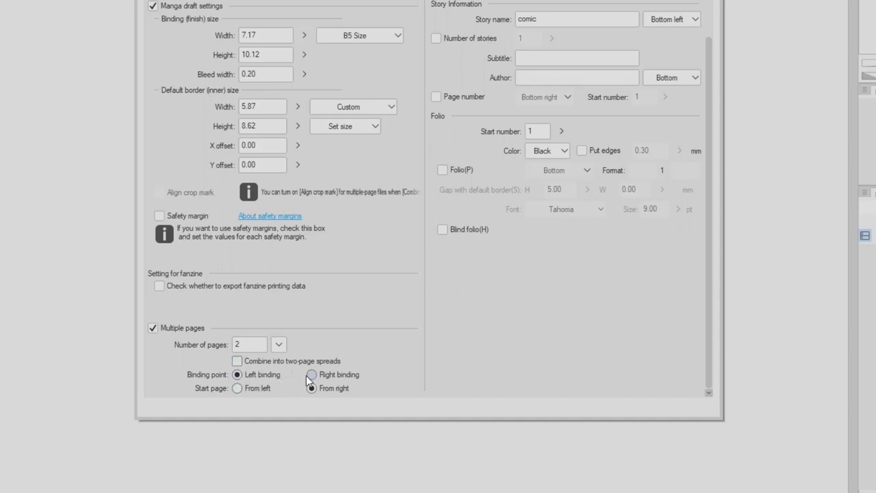
pyautogui.click(307, 388)
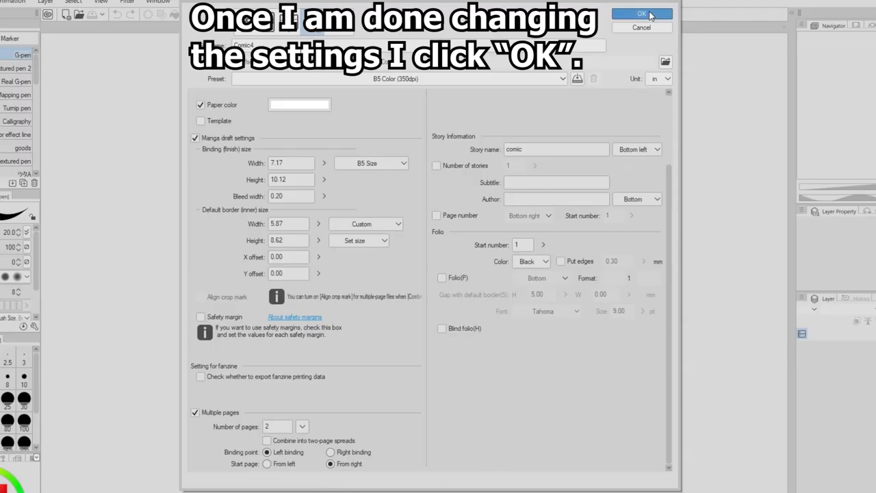
# Create the two-page comic and open page 1 from the page manager.
pyautogui.click(635, 14)
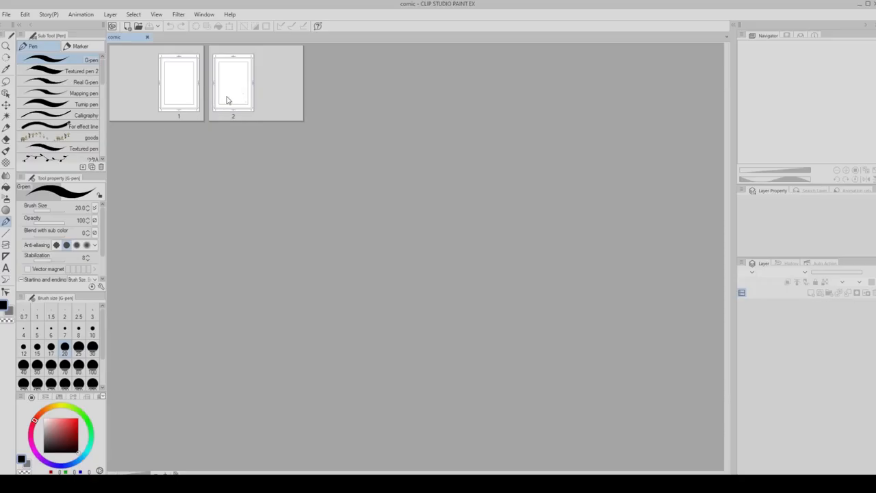
pyautogui.moveTo(238, 164)
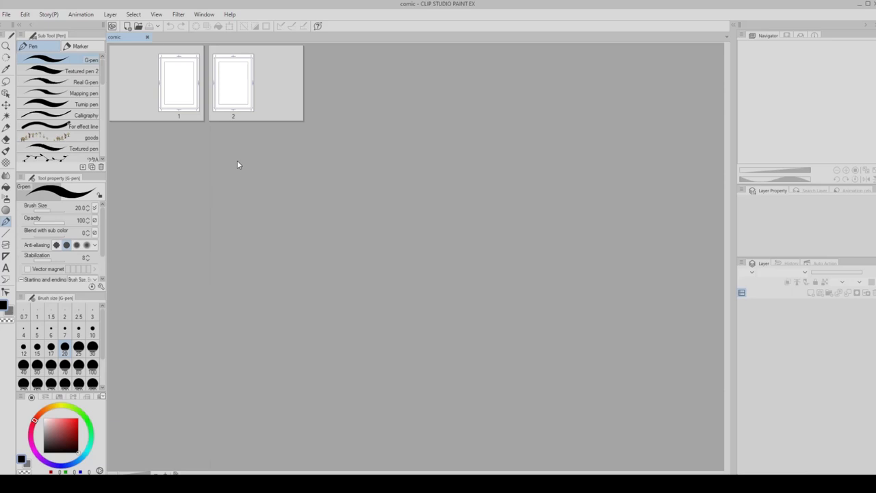
pyautogui.click(173, 82)
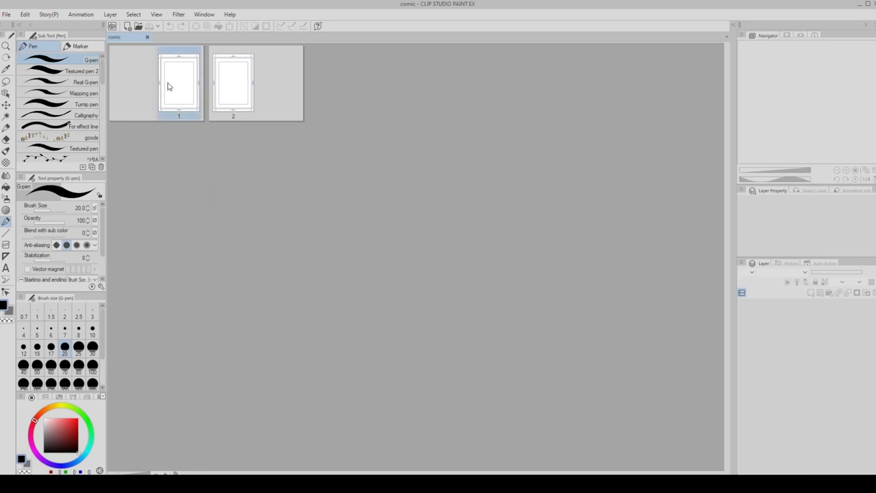
pyautogui.doubleClick(170, 82)
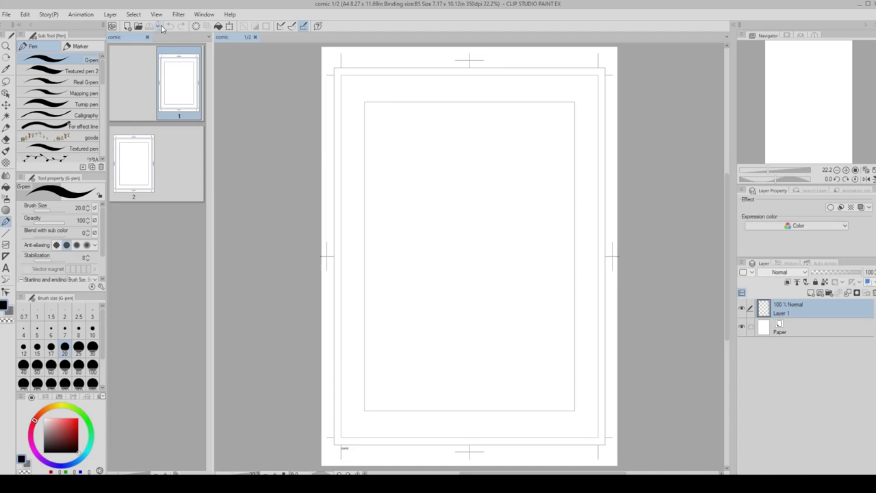
pyautogui.click(158, 14)
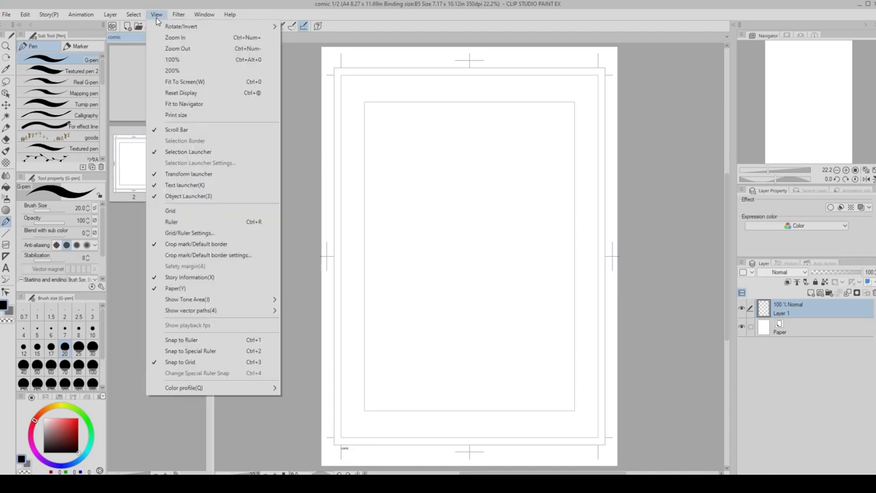
pyautogui.moveTo(197, 244)
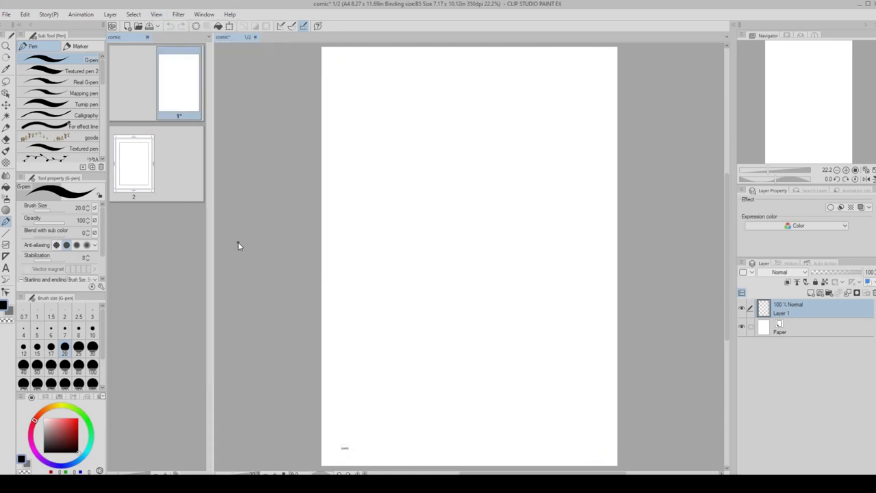
# Enable Crop mark/Default border from the View menu.
pyautogui.click(159, 13)
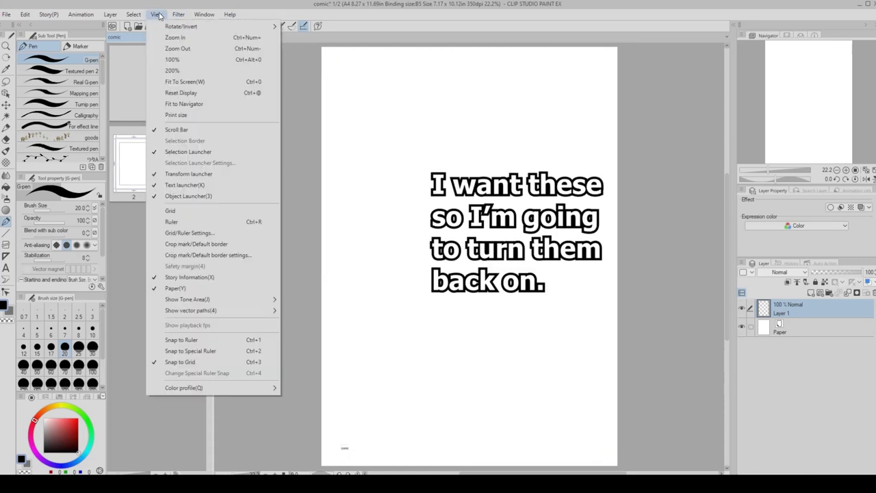
pyautogui.moveTo(197, 243)
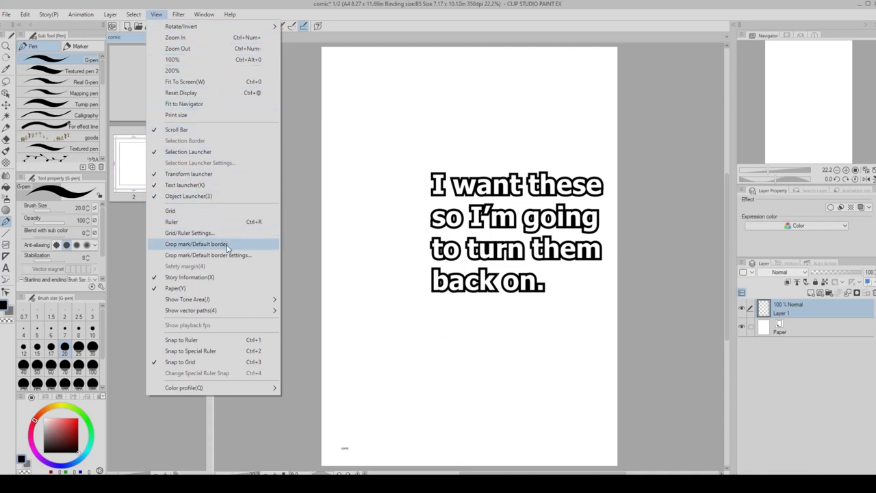
pyautogui.click(197, 244)
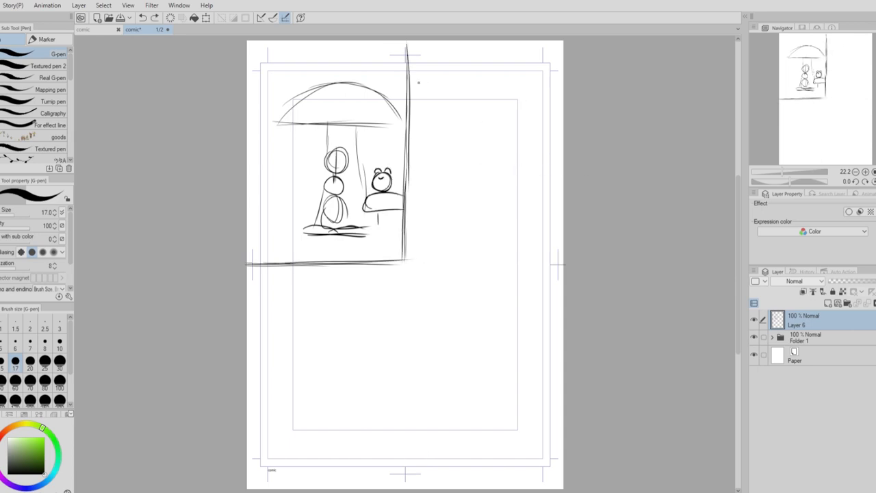
# Sketch the top-right panel border and the open book in the second panel.
pyautogui.moveTo(424, 89); pyautogui.dragTo(527, 260)
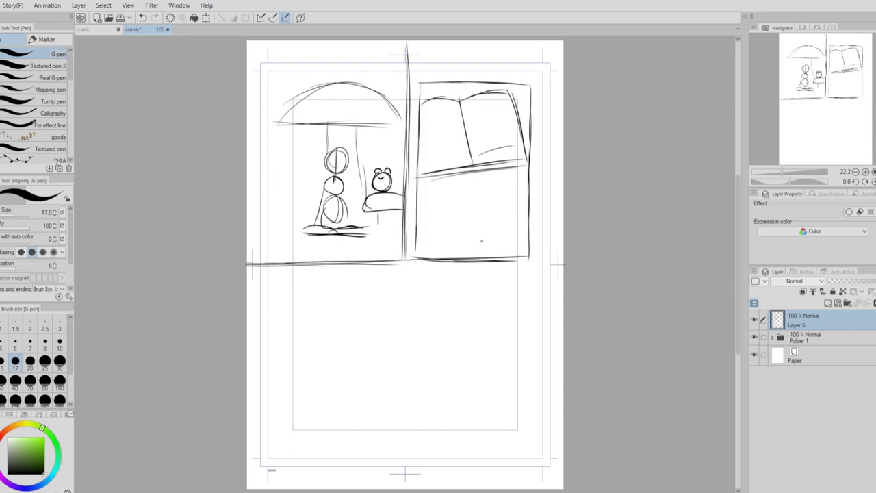
pyautogui.moveTo(417, 157); pyautogui.dragTo(493, 226)
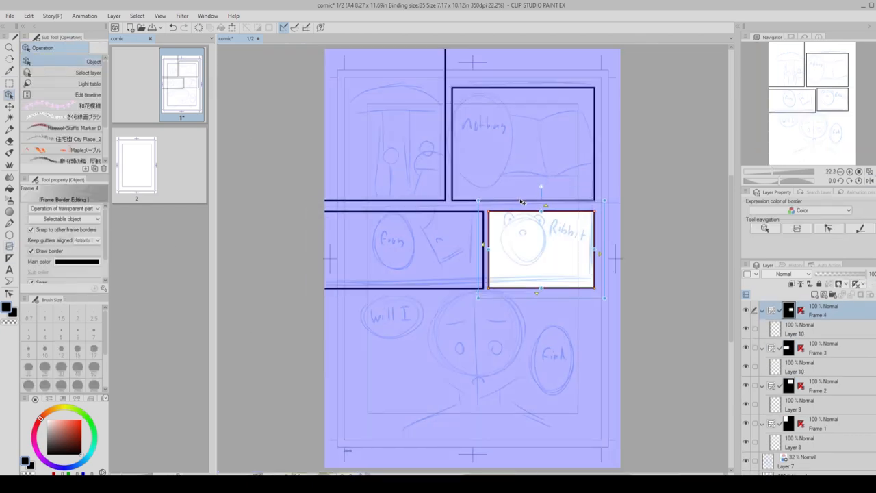
# Add the 2 rows 3 frames framing template from Manga materials onto page 2.
pyautogui.click(236, 40)
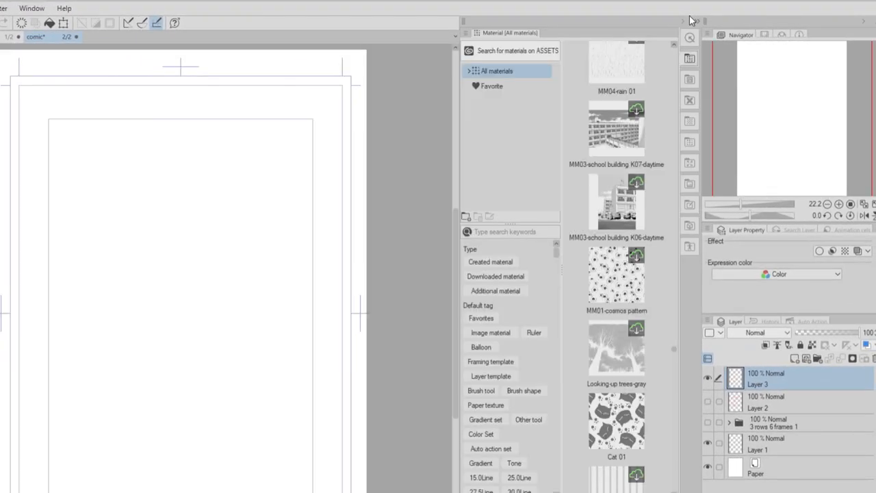
pyautogui.click(467, 72)
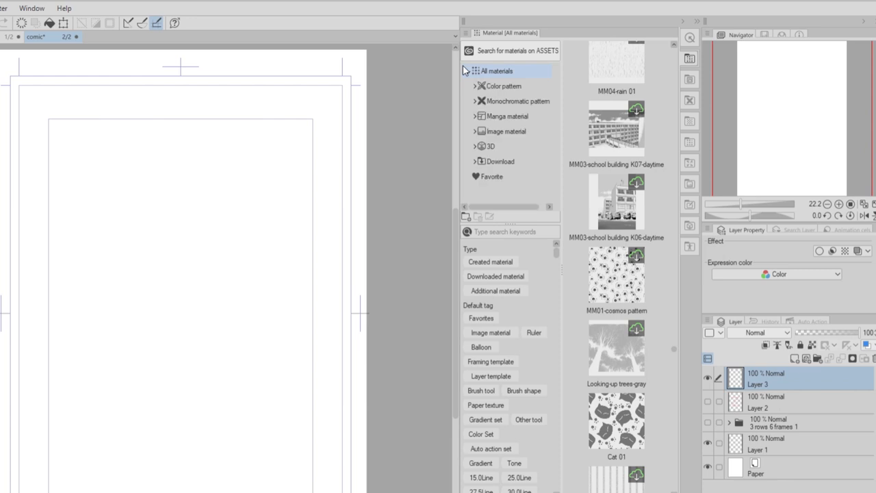
pyautogui.click(501, 115)
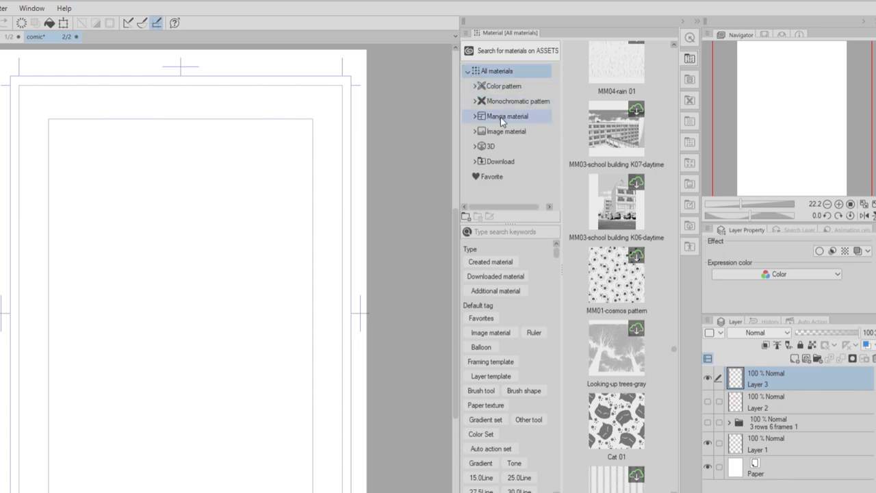
pyautogui.click(472, 115)
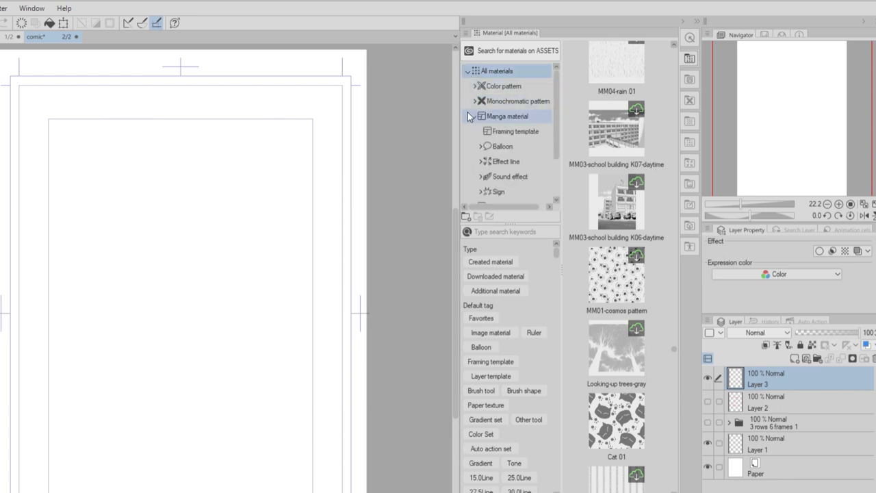
pyautogui.click(512, 132)
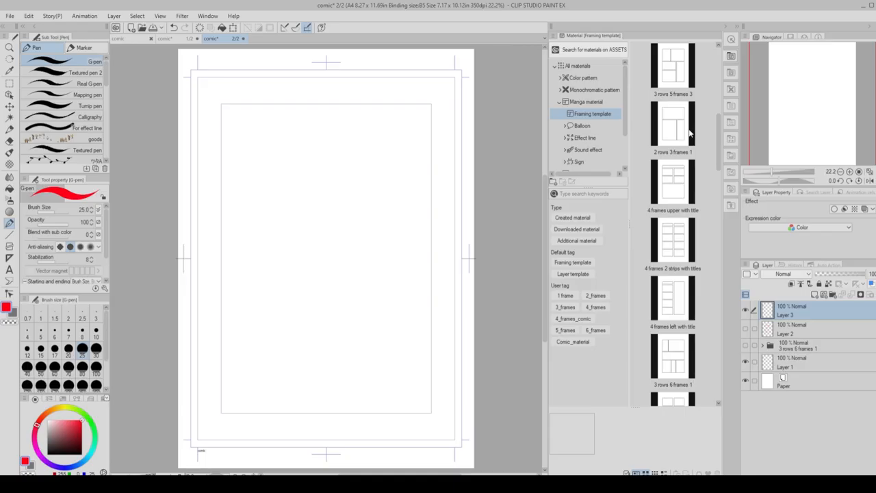
pyautogui.click(672, 123)
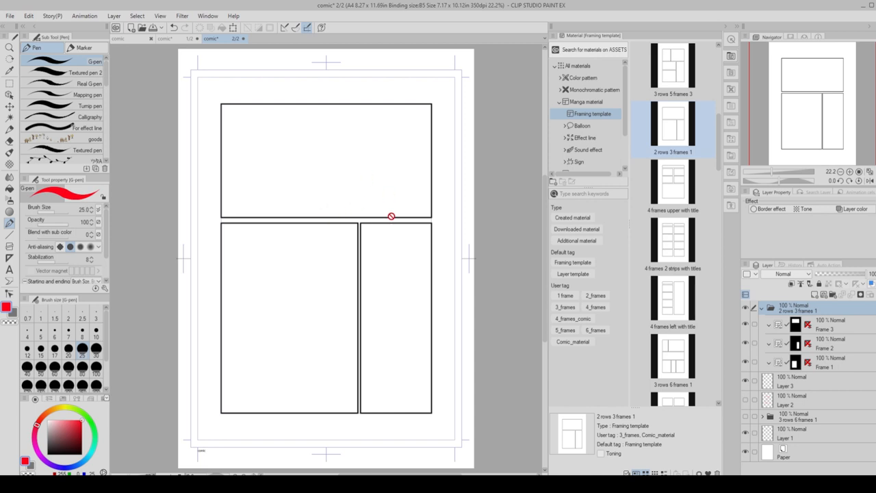
pyautogui.click(7, 90)
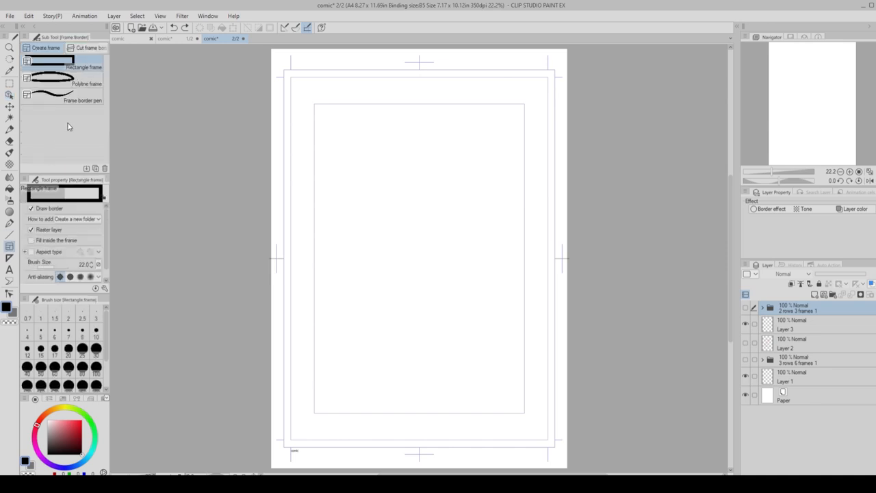
# Draw a slanted panel across the top and start a curved panel outline below it.
pyautogui.moveTo(314, 104); pyautogui.dragTo(423, 226)
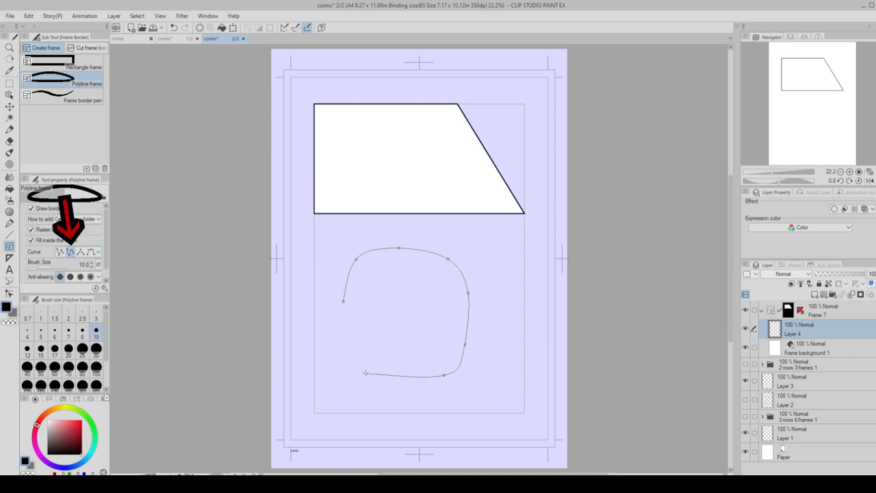
pyautogui.click(365, 372)
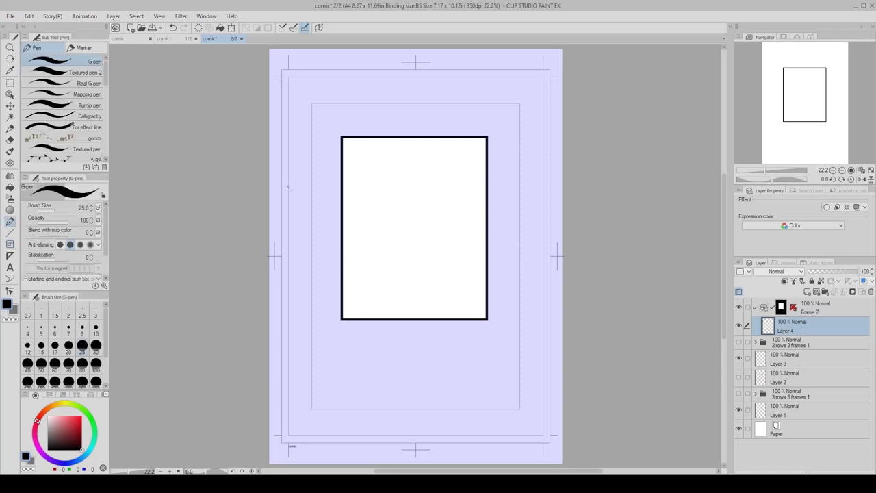
# Draw sweeping diagonal lines in the panel and toggle Enable Mask on its frame layer.
pyautogui.moveTo(345, 167); pyautogui.dragTo(485, 267)
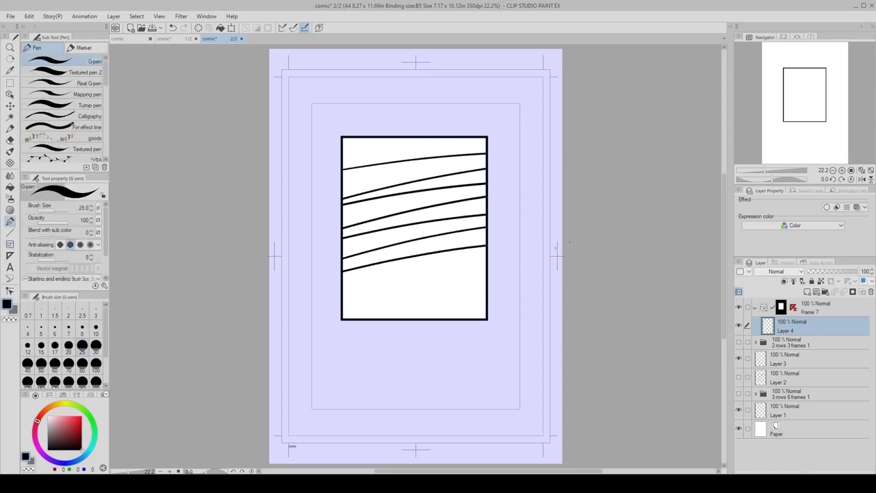
pyautogui.moveTo(342, 281); pyautogui.dragTo(485, 315)
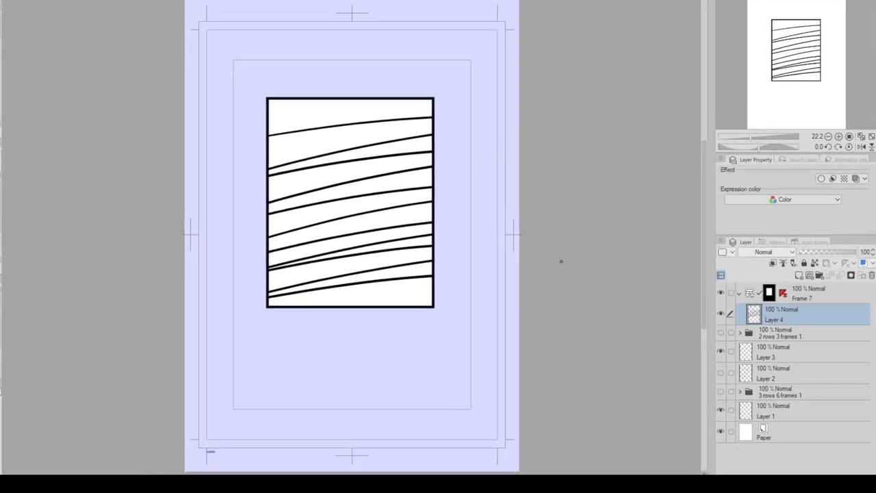
pyautogui.rightClick(766, 290)
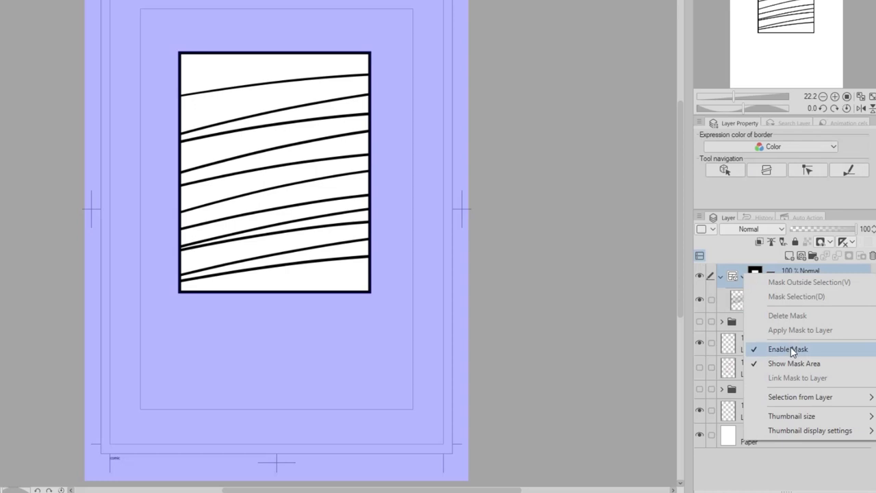
pyautogui.click(781, 349)
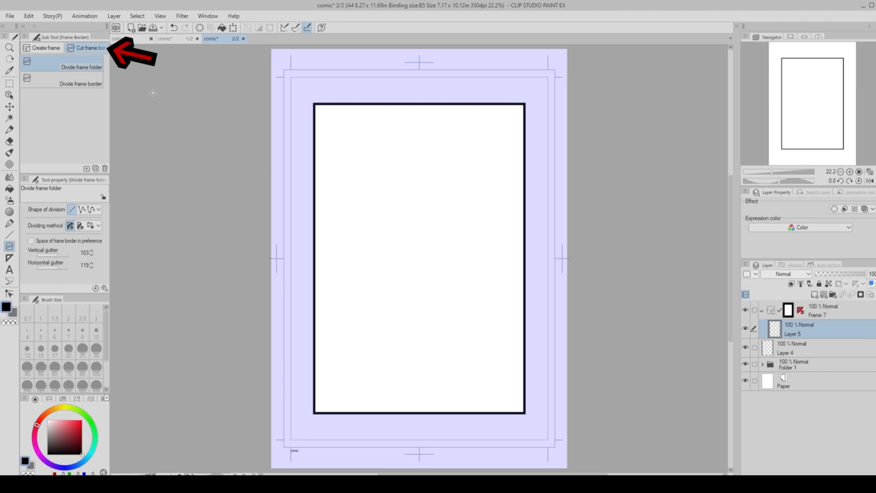
pyautogui.moveTo(293, 243)
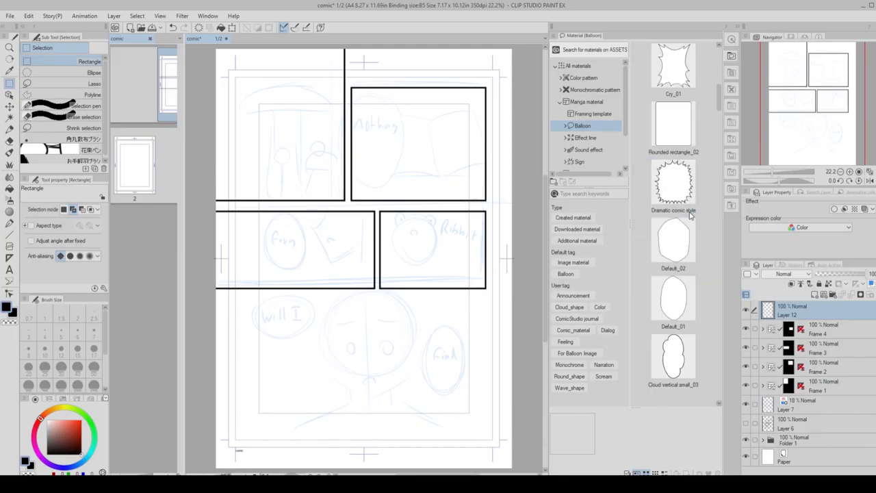
# Place a Default_01 rounded speech balloon on the paneled page and reshape its outline.
pyautogui.click(673, 302)
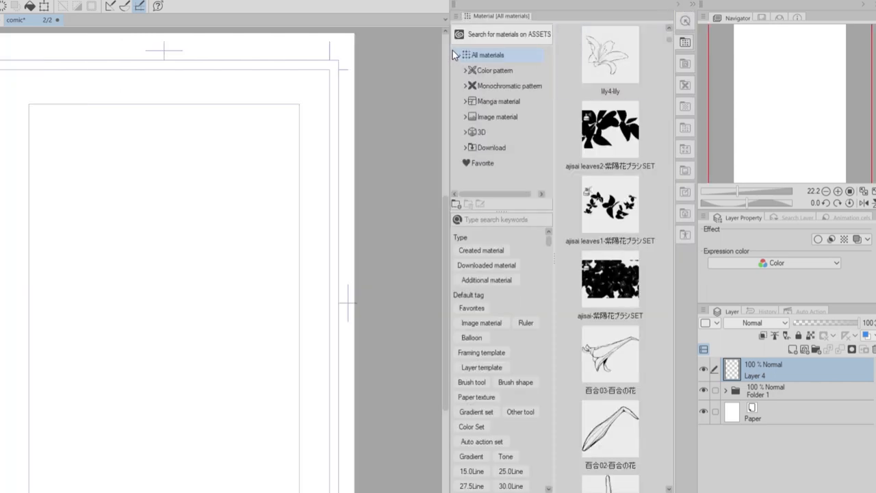
pyautogui.click(489, 131)
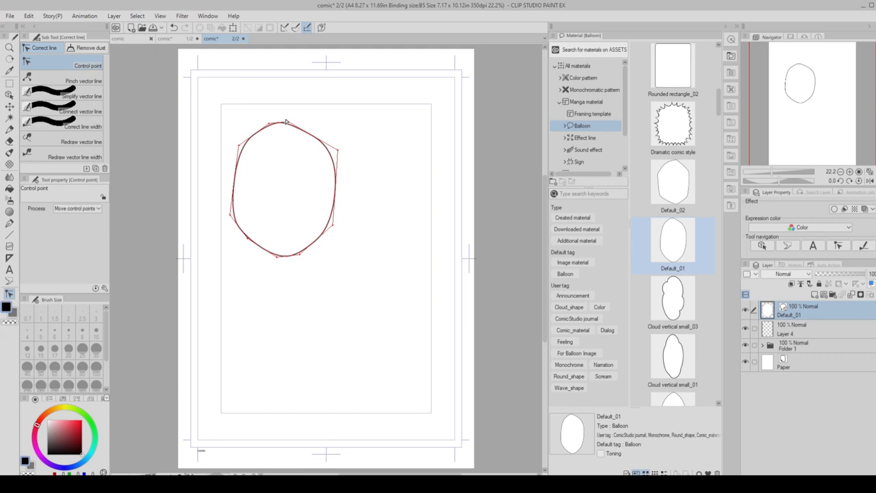
pyautogui.moveTo(287, 122); pyautogui.dragTo(300, 96)
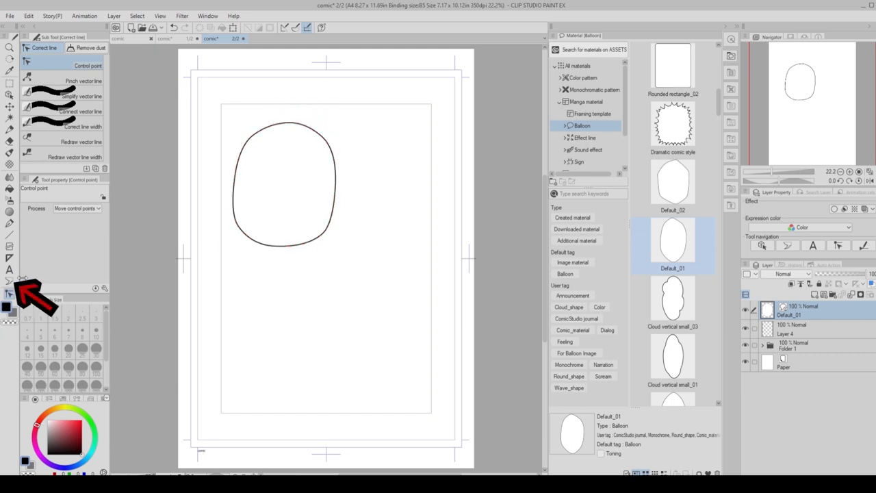
# Add a pointed tail to the balloon with the Balloon tail tool.
pyautogui.click(8, 281)
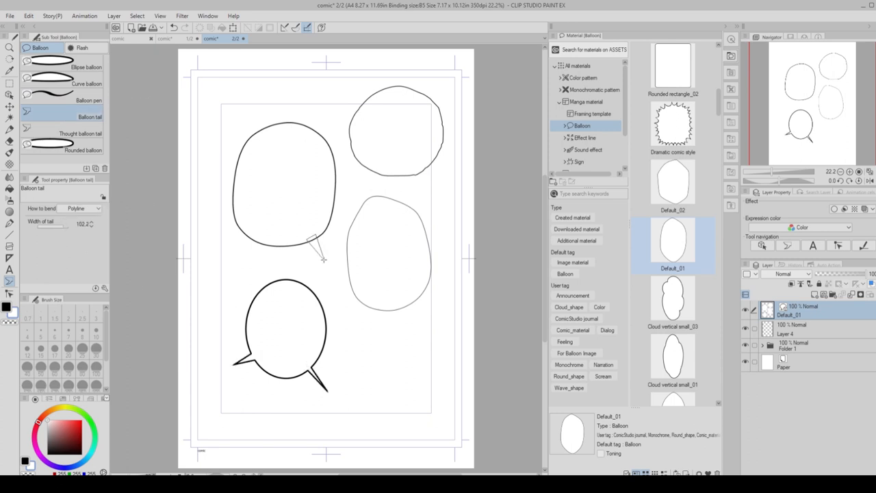
pyautogui.moveTo(312, 244); pyautogui.dragTo(356, 329)
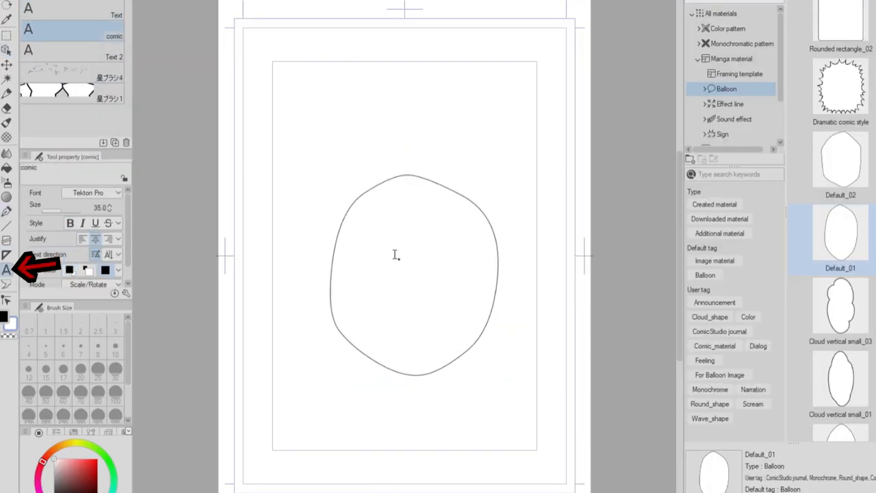
# Write 'Hello' as text inside the large speech balloon.
pyautogui.write('Hello')
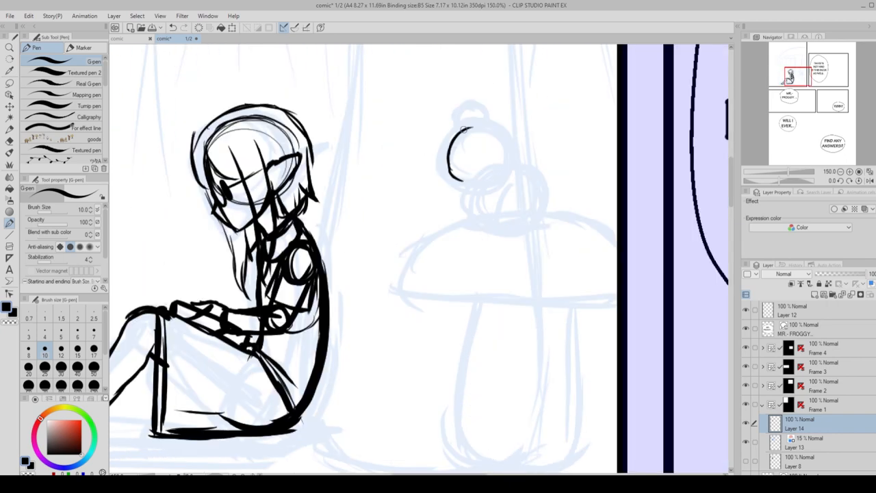
# Trace the seated elf girl's blue sketch with thick black pen strokes on the ink layer.
pyautogui.scroll(-3)
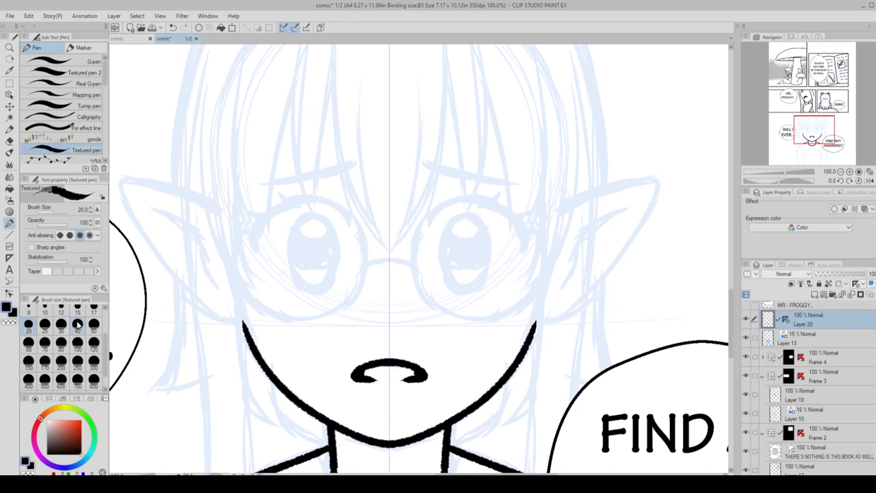
# Ink the girl's face with glasses and her long side hair strands using the G-pen.
pyautogui.moveTo(260, 240); pyautogui.dragTo(349, 218)
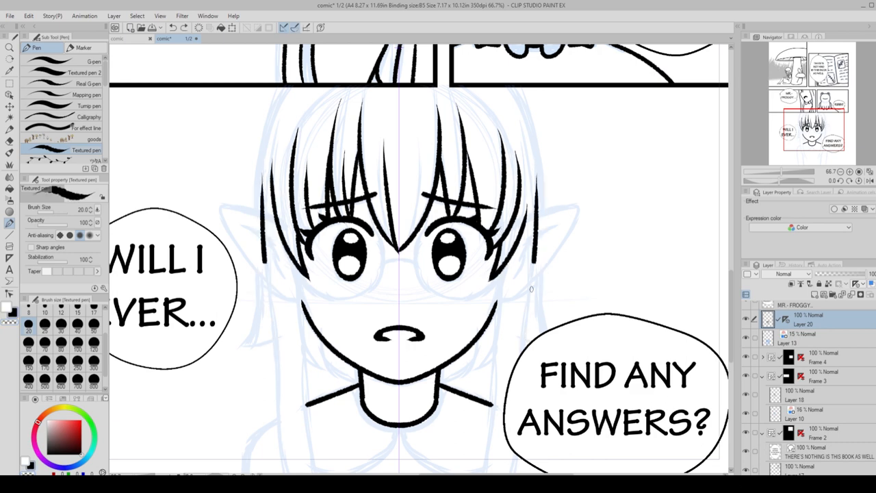
pyautogui.scroll(-3)
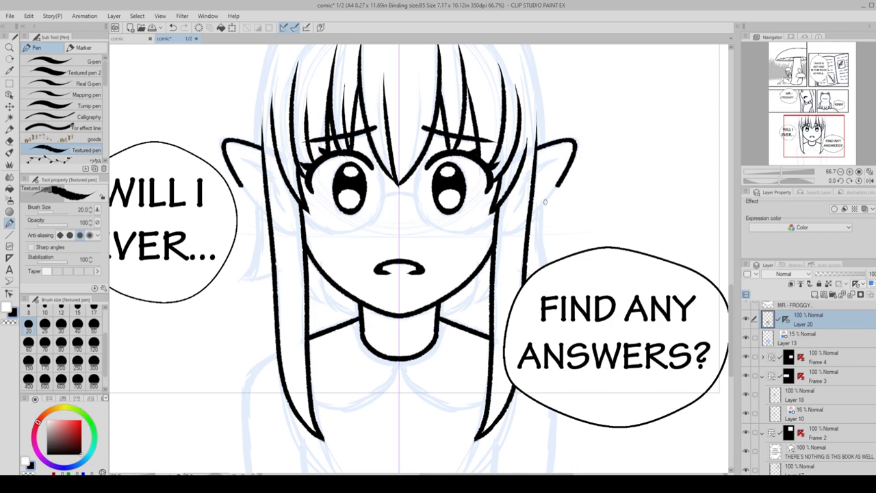
pyautogui.scroll(-3)
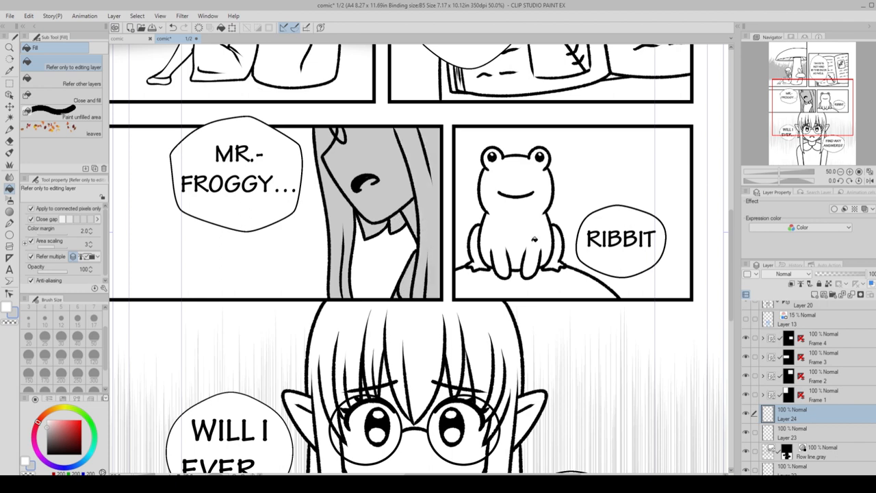
pyautogui.moveTo(380, 245)
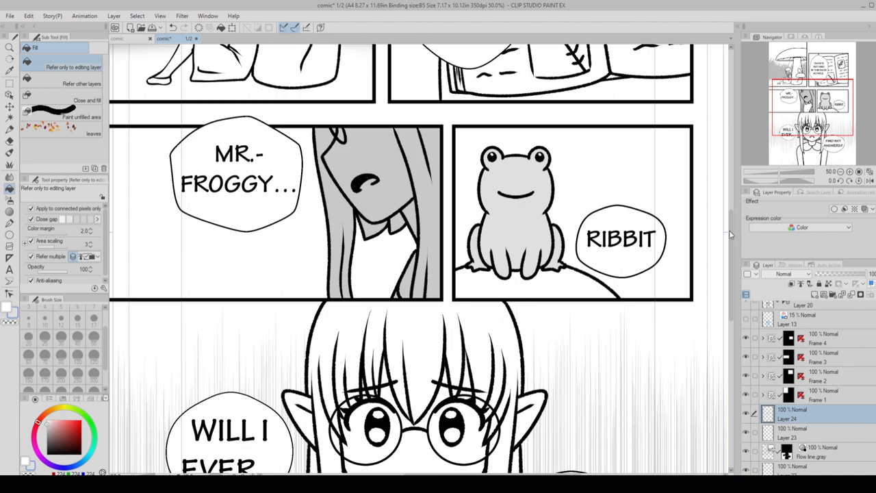
# Fill the frog in the Ribbit panel with flat gray.
pyautogui.scroll(-3)
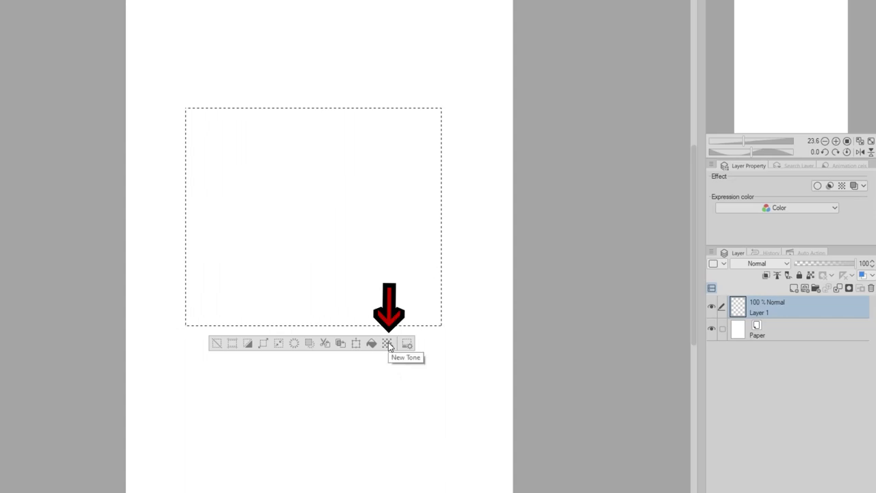
# Create a new tone over the selection at 20% density, trying Square then Cross dot types, and confirm.
pyautogui.click(386, 344)
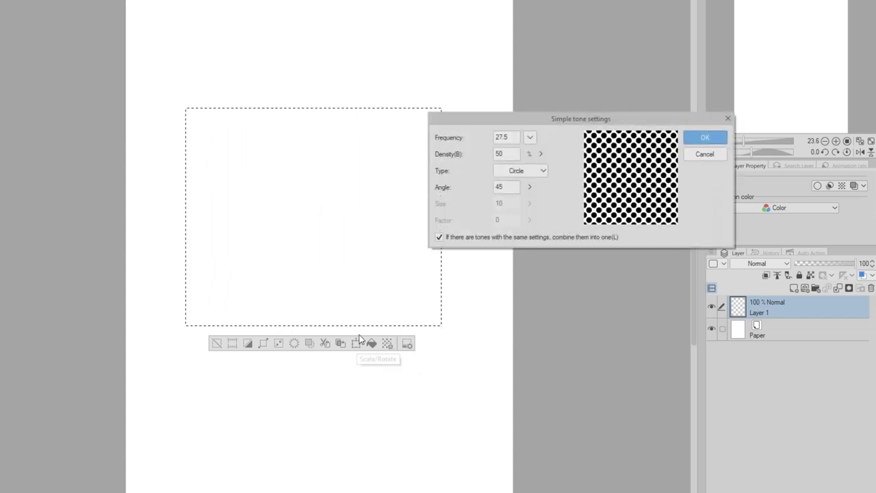
pyautogui.click(529, 137)
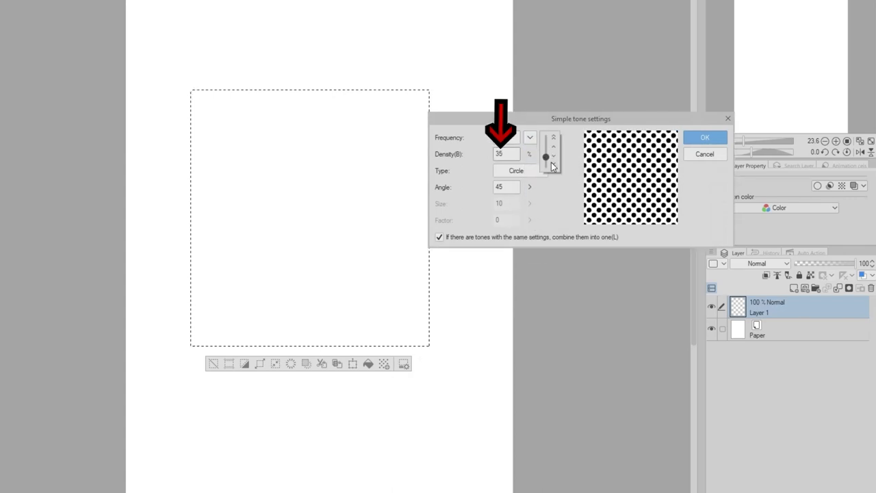
pyautogui.click(550, 136)
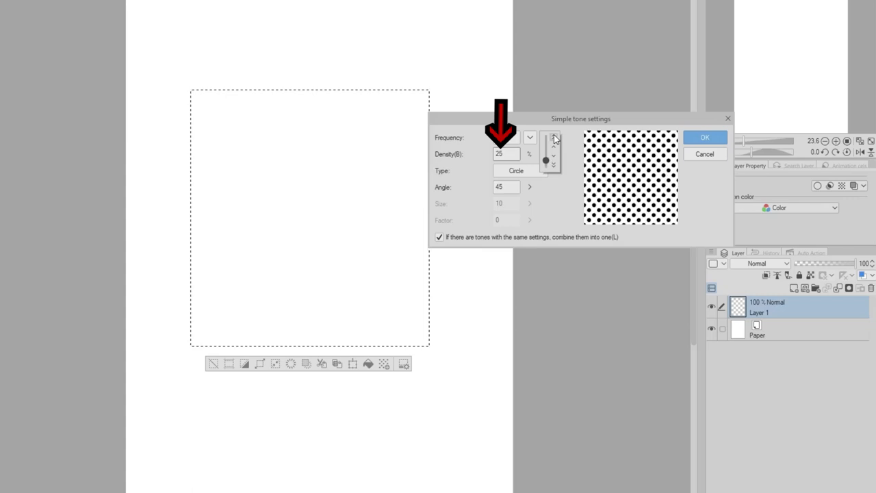
pyautogui.click(531, 169)
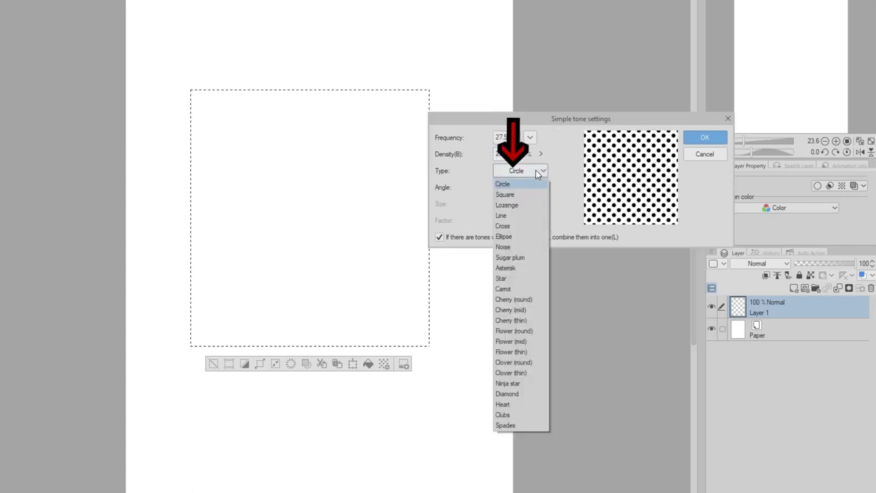
pyautogui.click(504, 194)
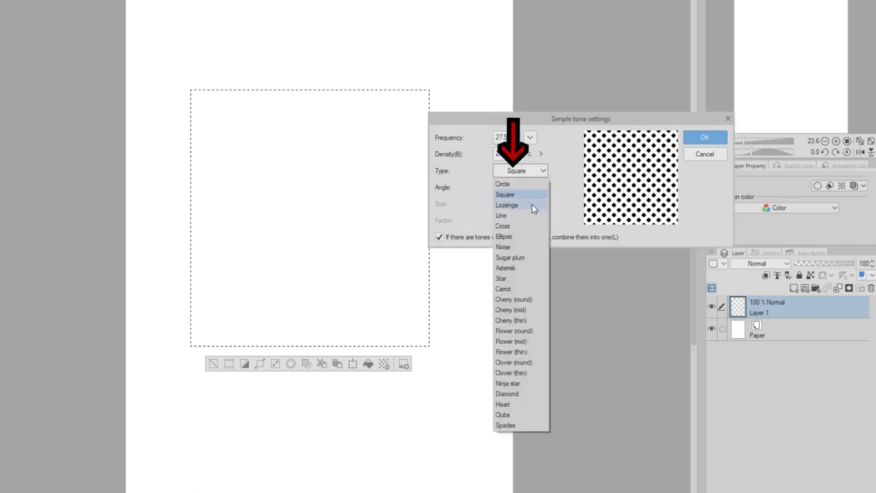
pyautogui.click(502, 226)
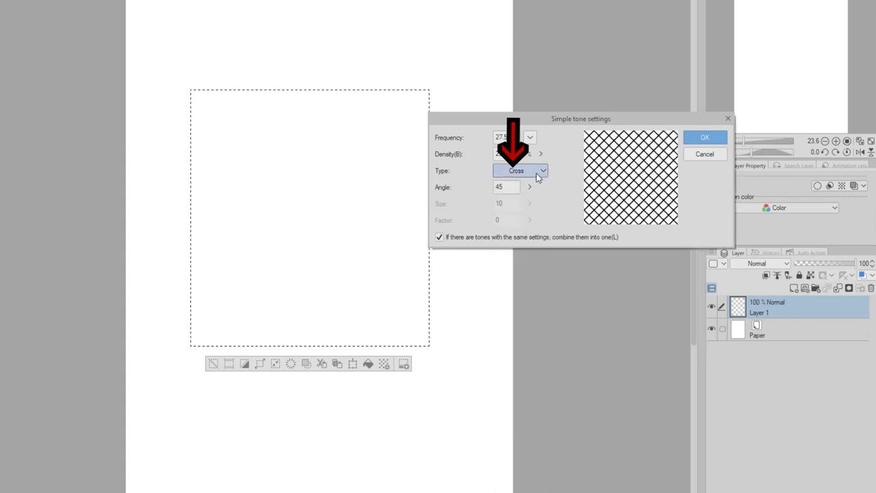
pyautogui.click(704, 137)
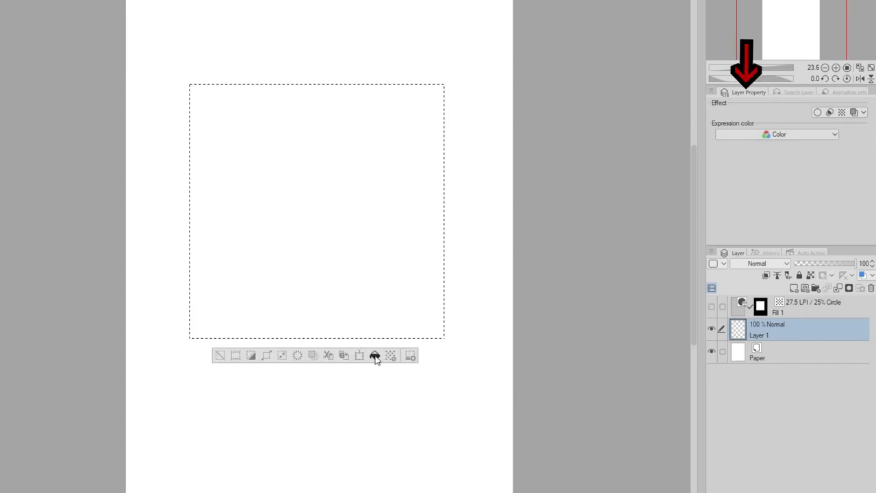
# Enable Tone in Layer Property and lower the frequency for coarser halftone dots.
pyautogui.click(374, 358)
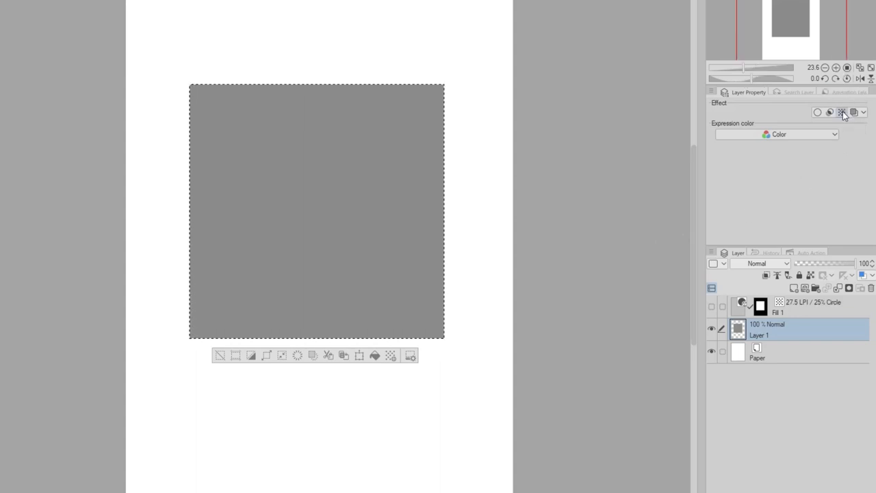
pyautogui.click(841, 113)
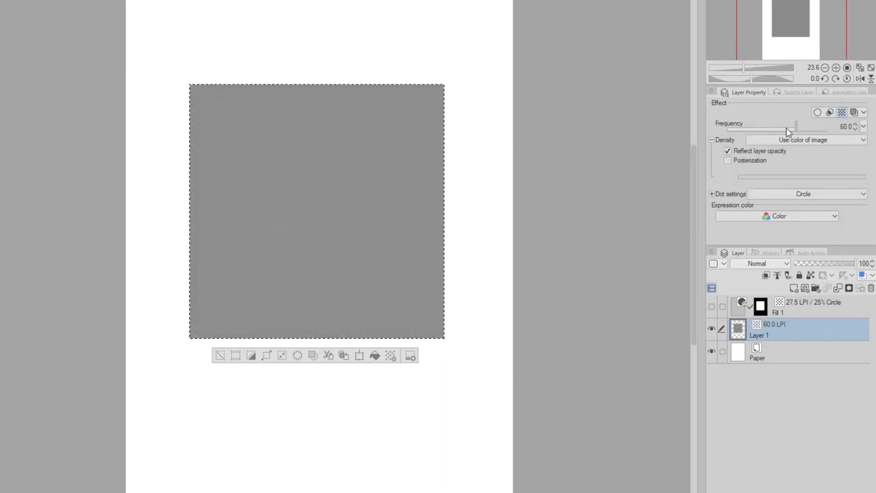
pyautogui.moveTo(794, 130); pyautogui.dragTo(761, 130)
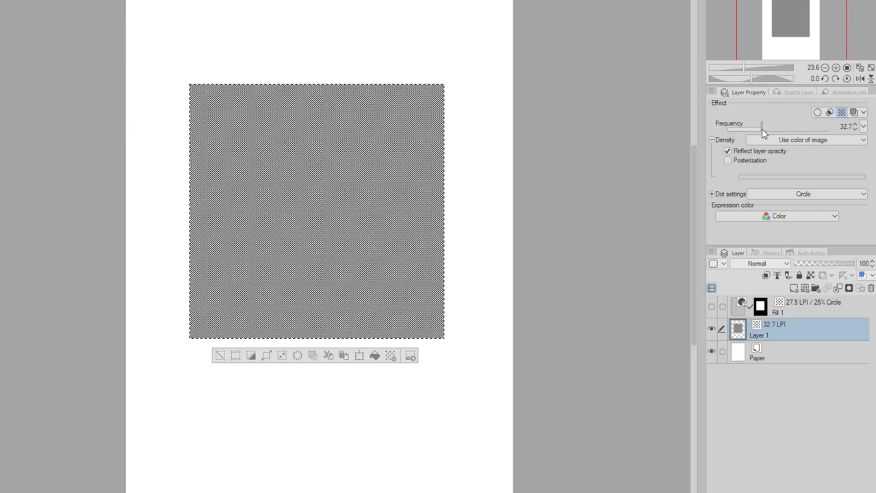
pyautogui.moveTo(761, 129); pyautogui.dragTo(741, 128)
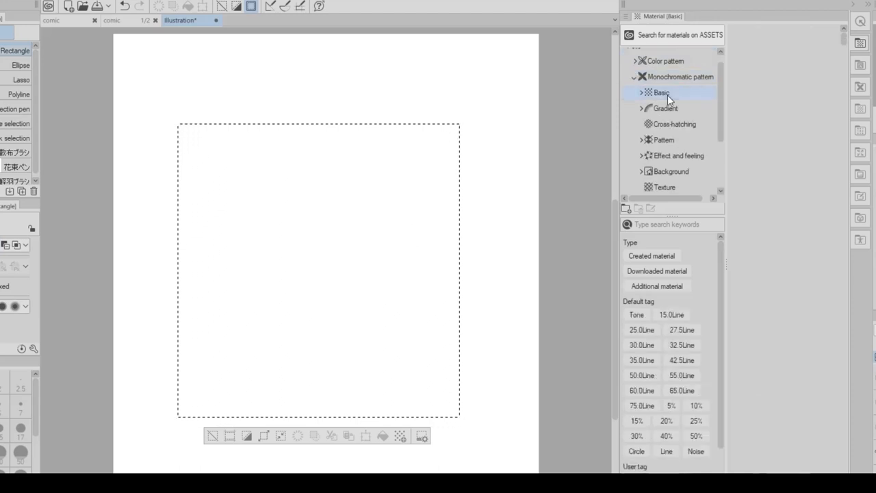
# Apply the 27.5 LPI / 20% Circle tone from the Basic monochromatic materials.
pyautogui.click(659, 92)
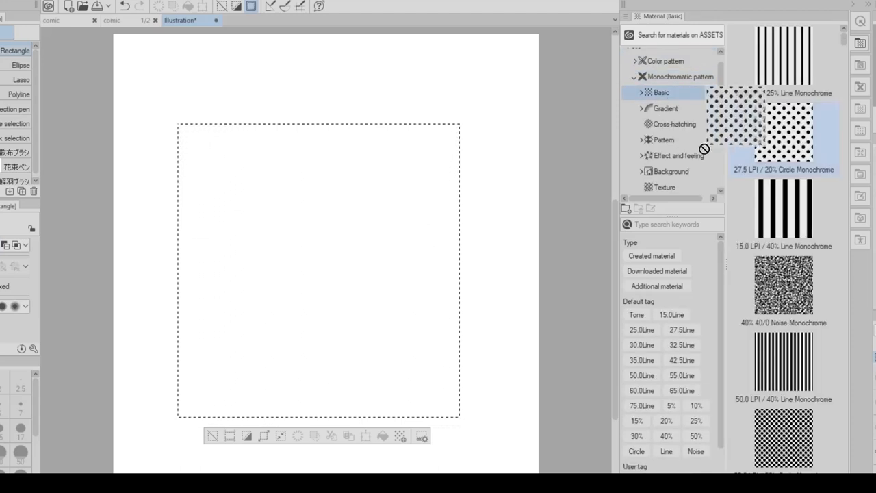
pyautogui.doubleClick(783, 130)
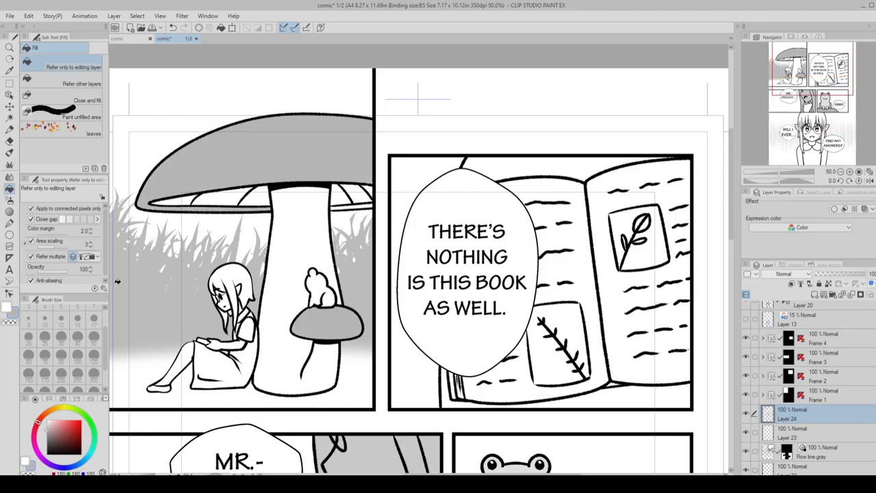
# Fill two shadow areas of the mushroom panel with gray, referring to other layers.
pyautogui.click(279, 197)
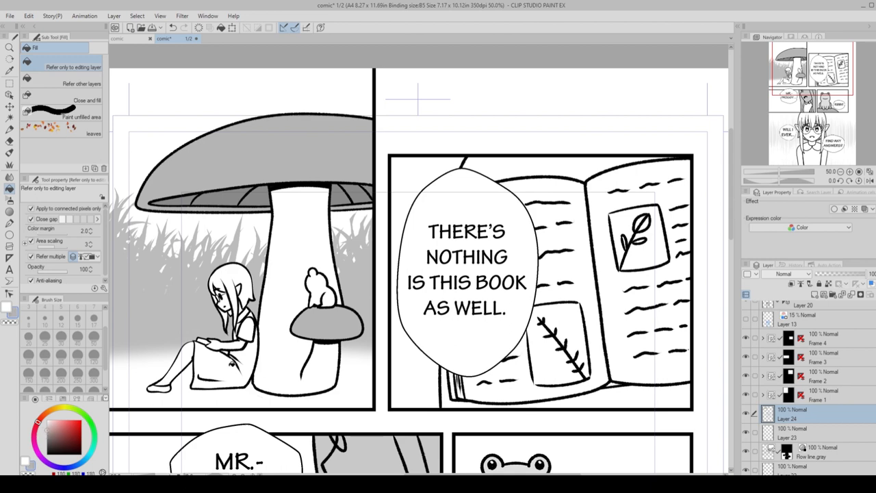
pyautogui.click(208, 362)
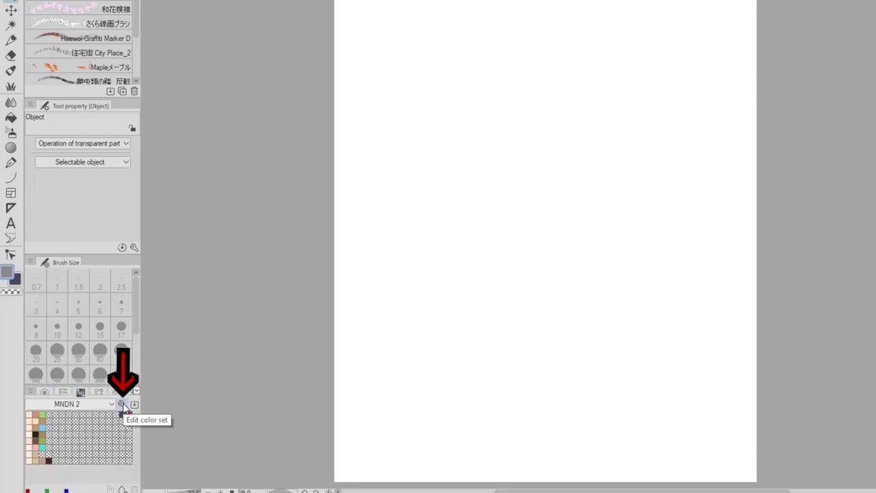
# Create a new color set named 'Comic colors' and fill the characters and scenery with flat colors.
pyautogui.click(123, 403)
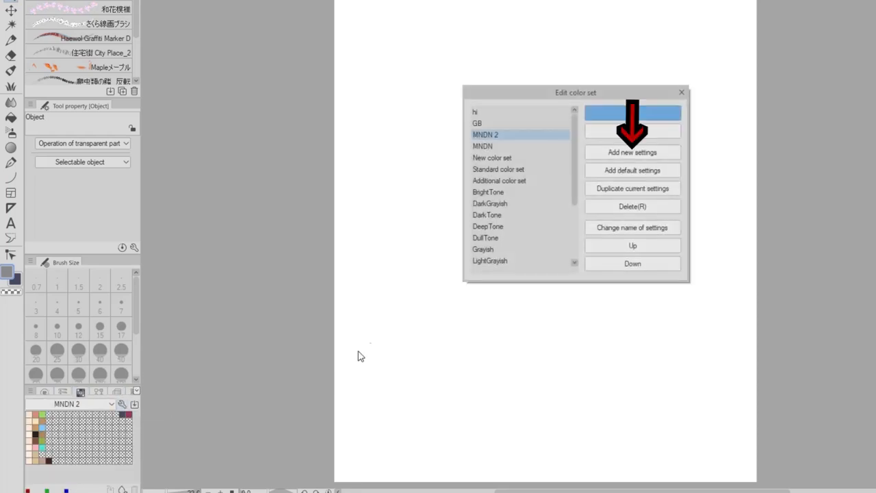
pyautogui.click(633, 152)
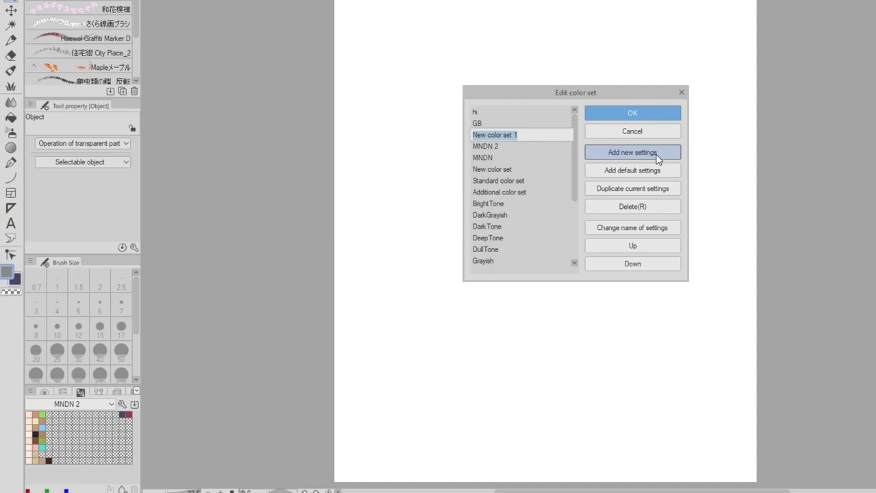
pyautogui.write('Com')
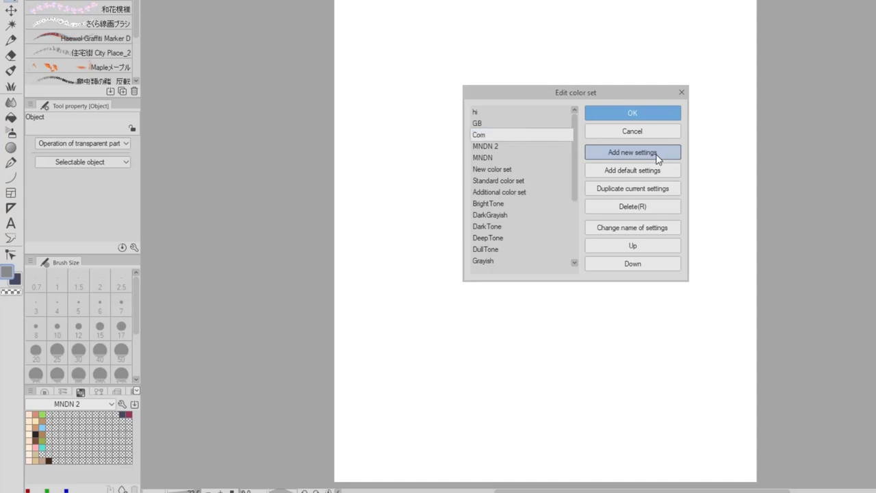
pyautogui.write('Comic colors')
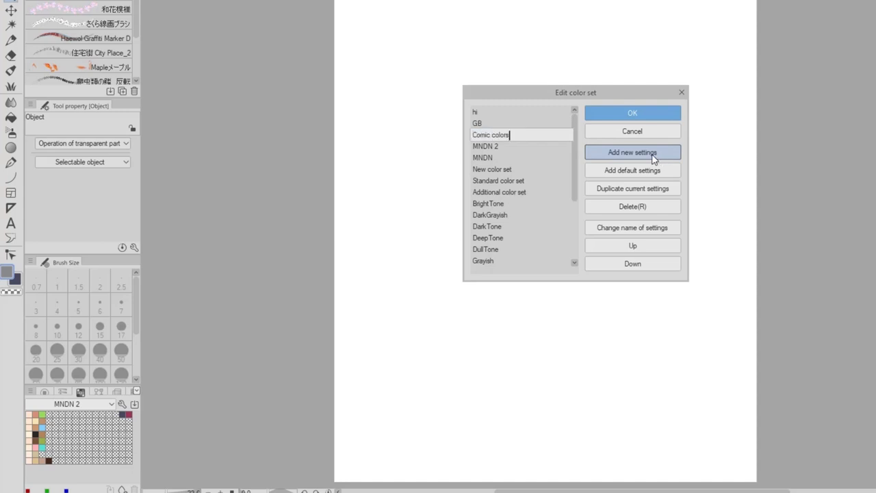
pyautogui.click(632, 112)
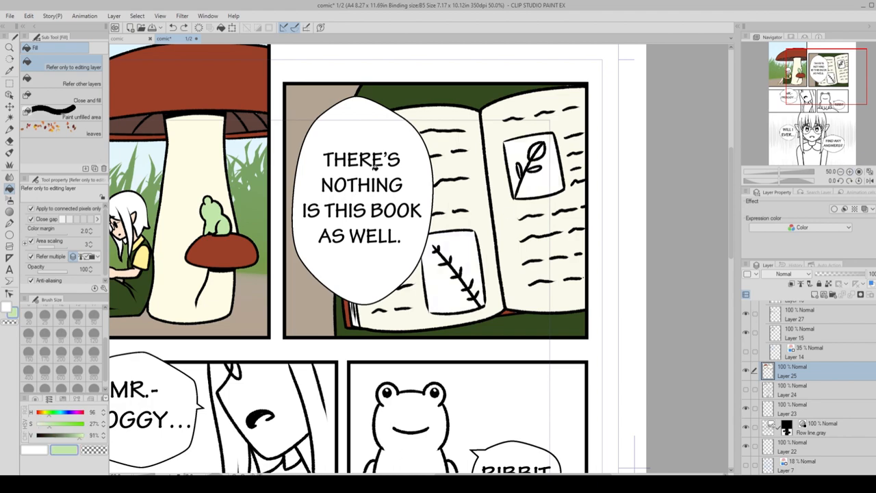
pyautogui.scroll(-3)
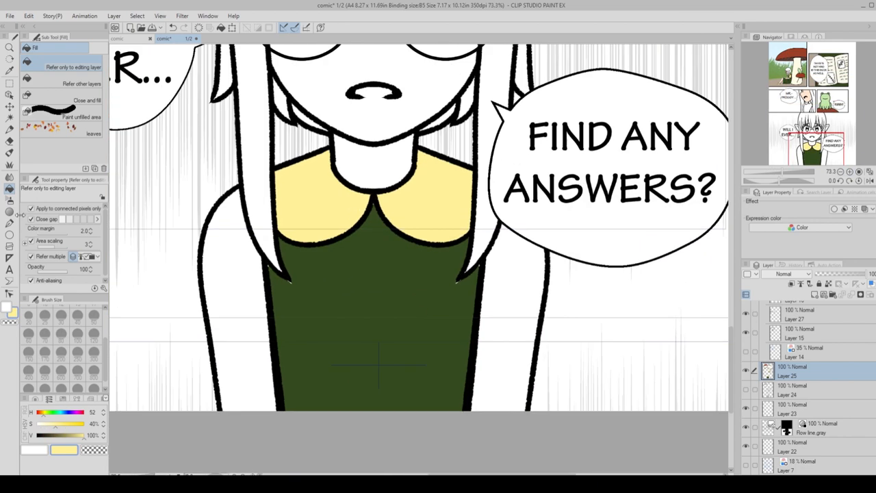